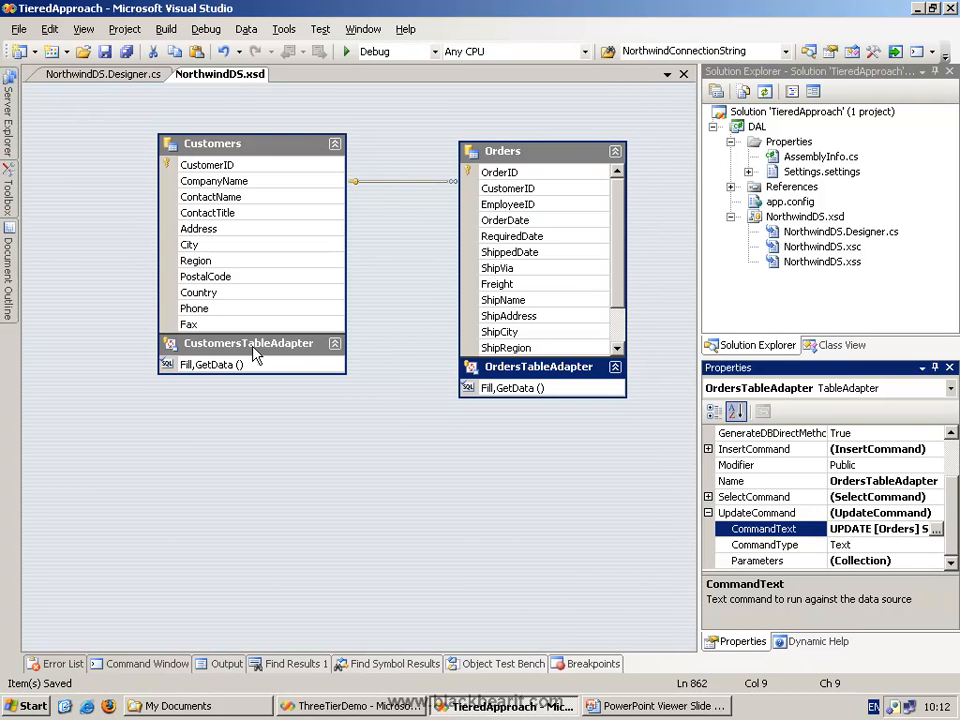
right_click(248, 343)
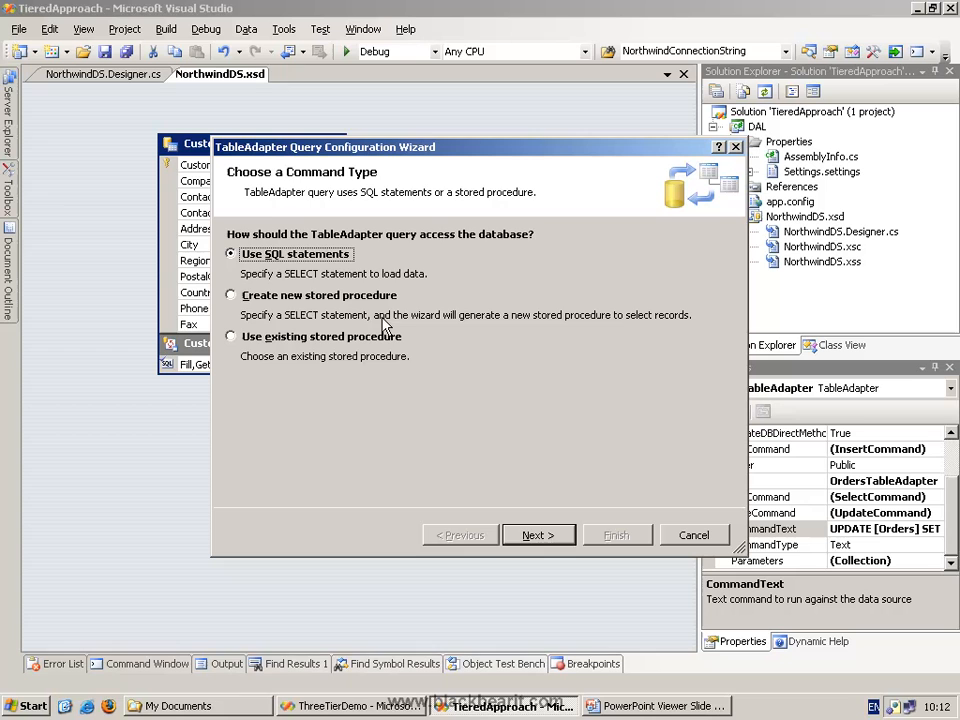
click(538, 535)
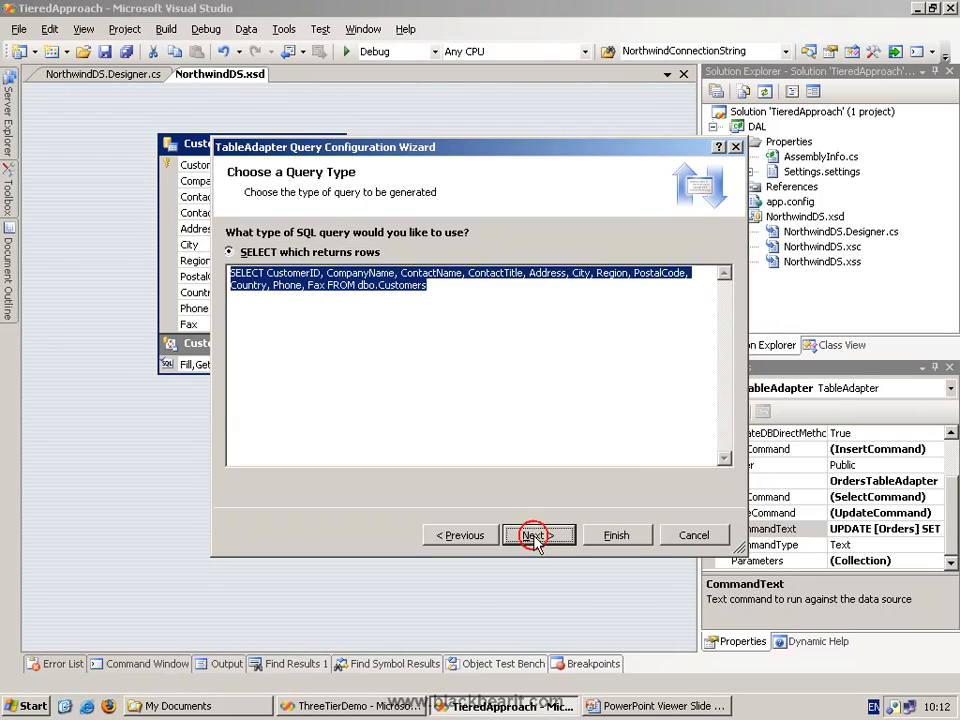
click(534, 535)
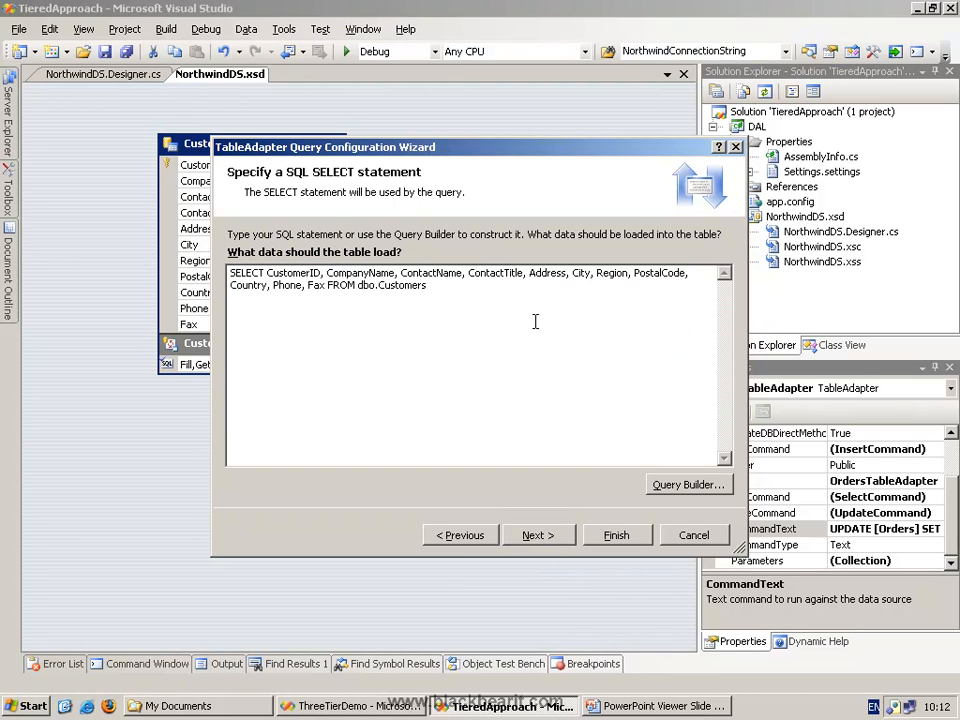
text(WHERE)
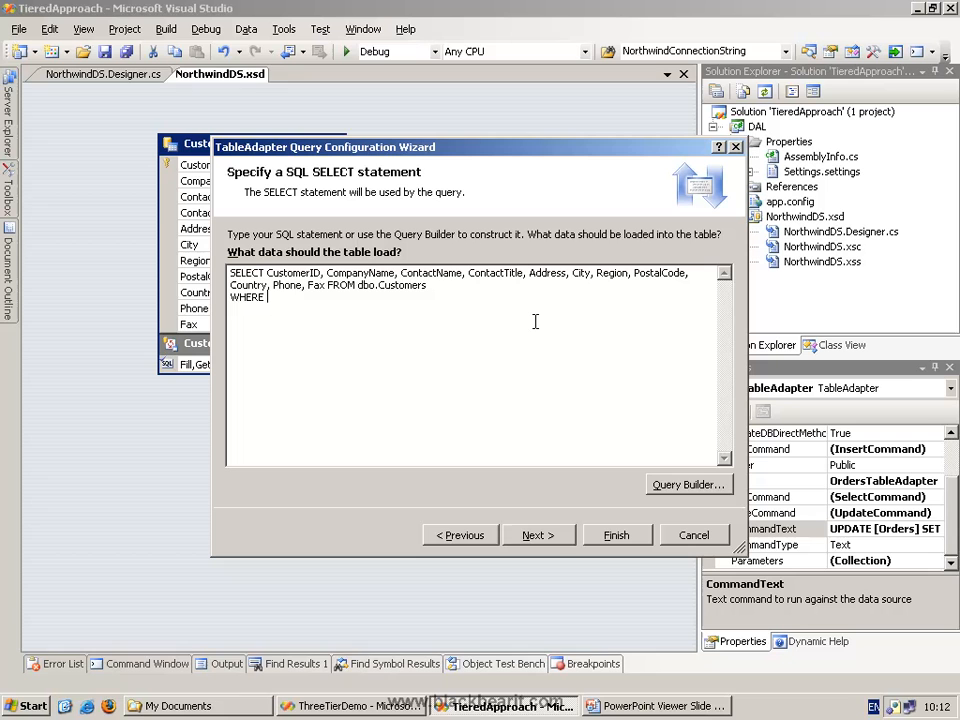
text(CustomerId =)
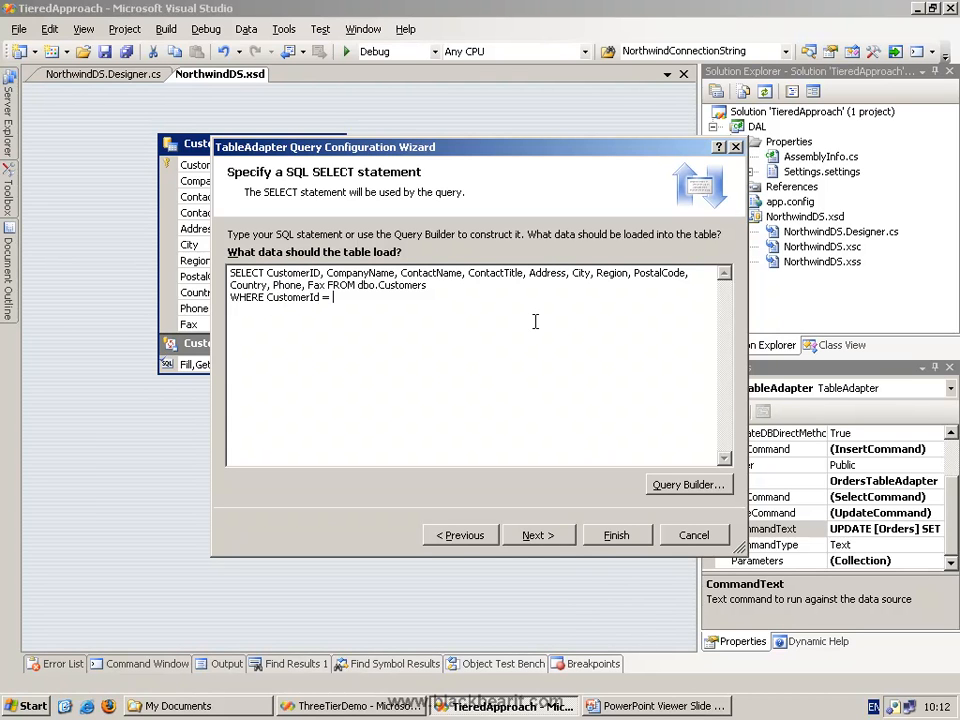
text(@Custid)
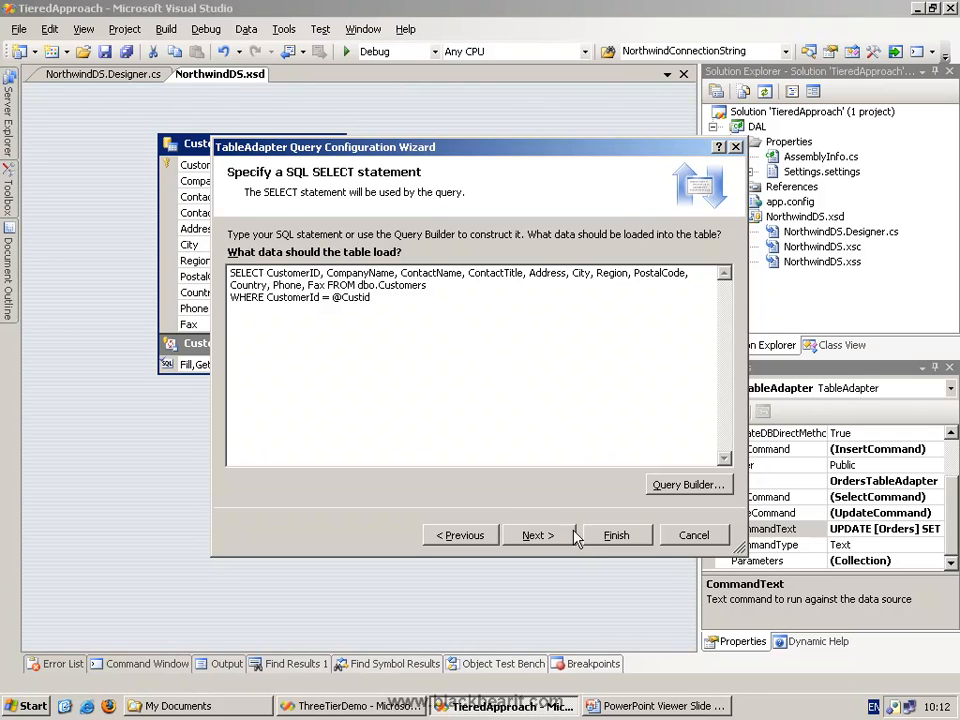
click(538, 535)
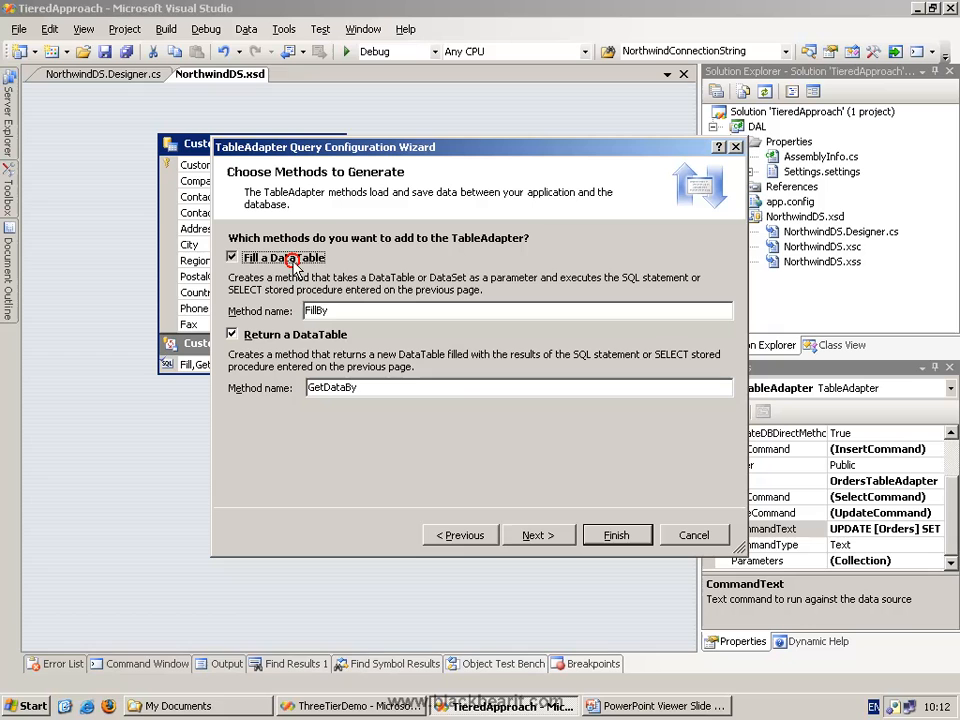
click(232, 257)
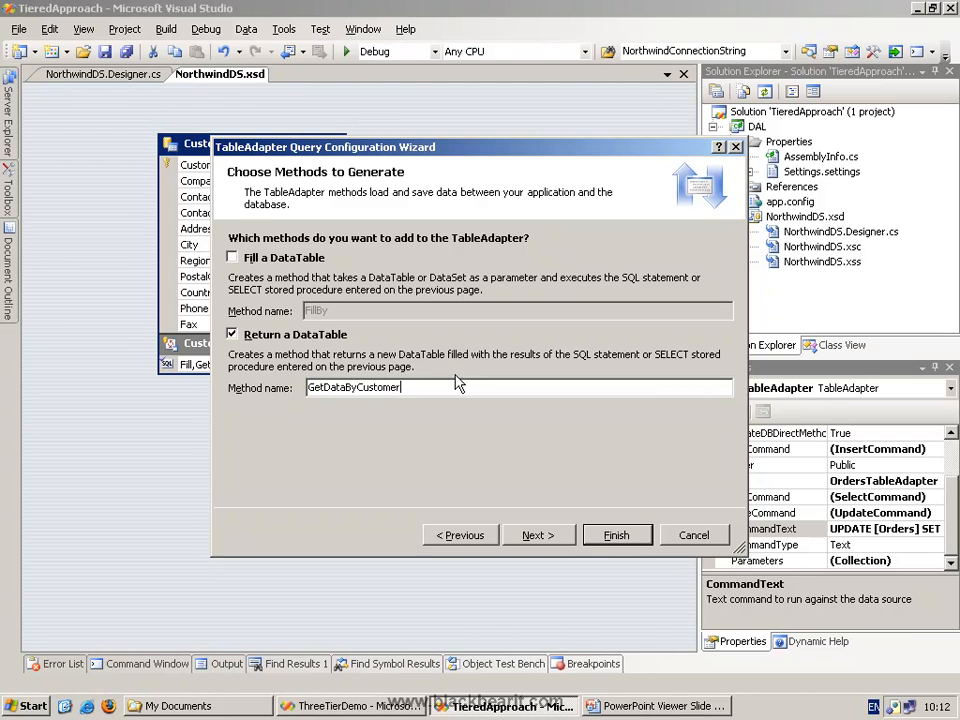
click(538, 535)
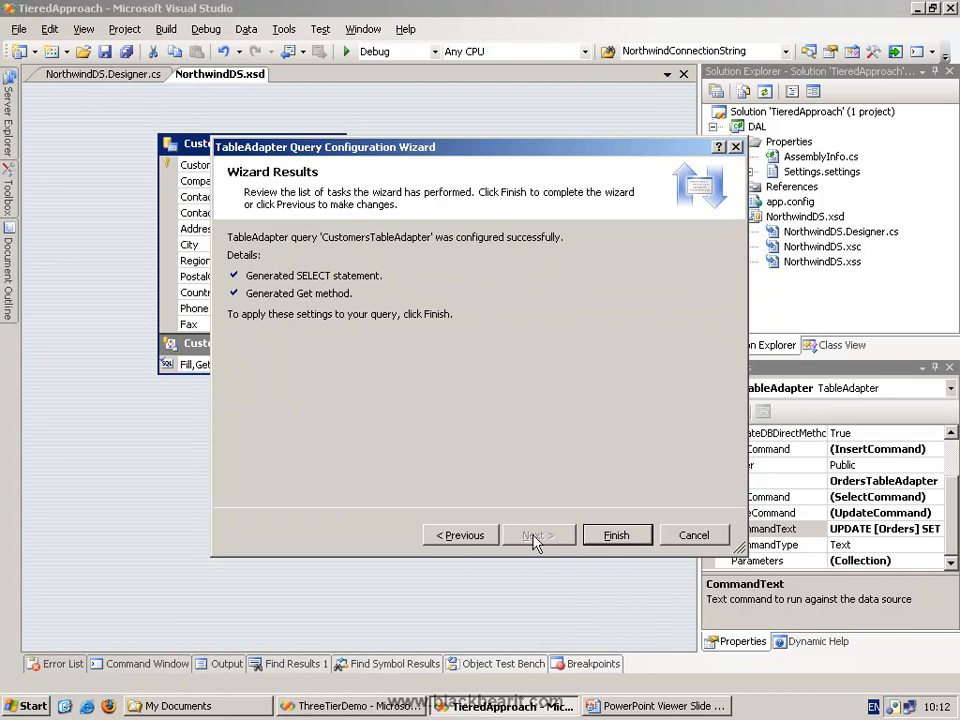
click(616, 535)
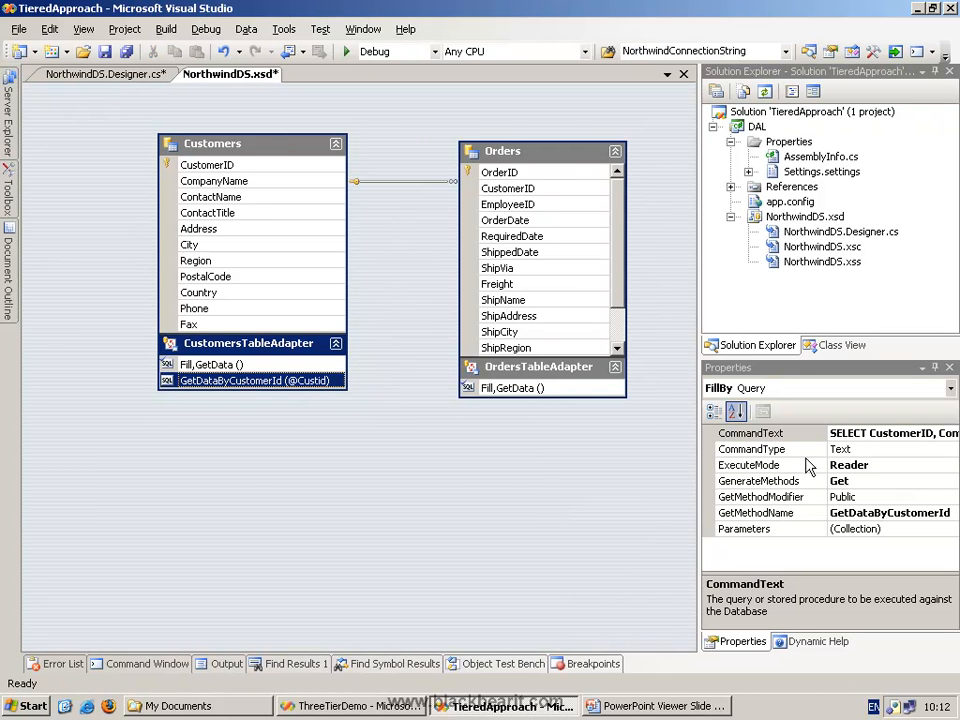
click(748, 464)
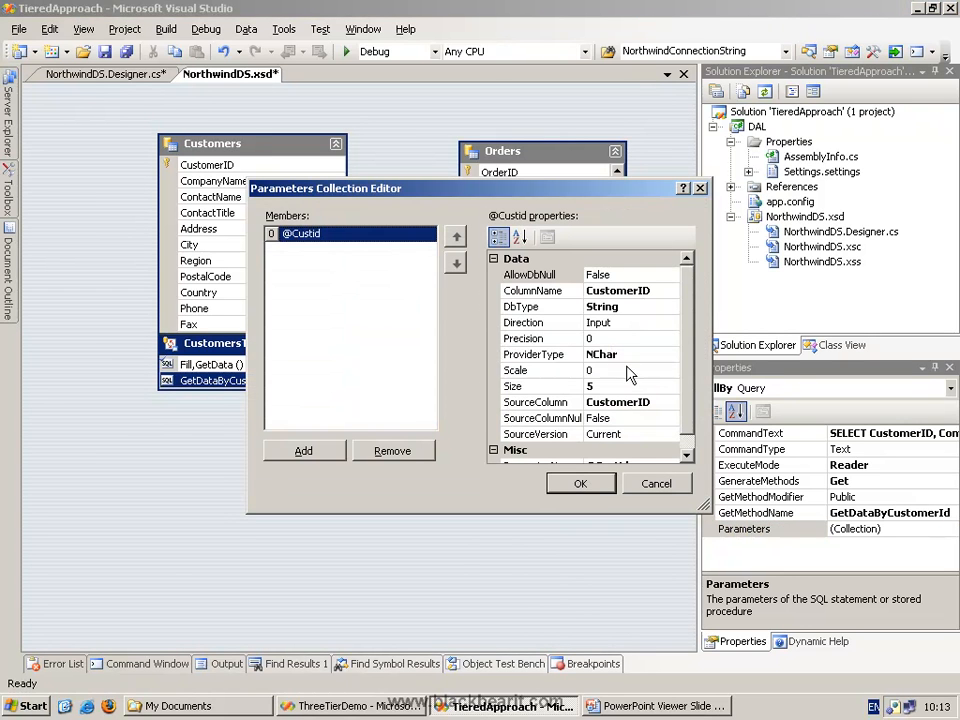
click(580, 483)
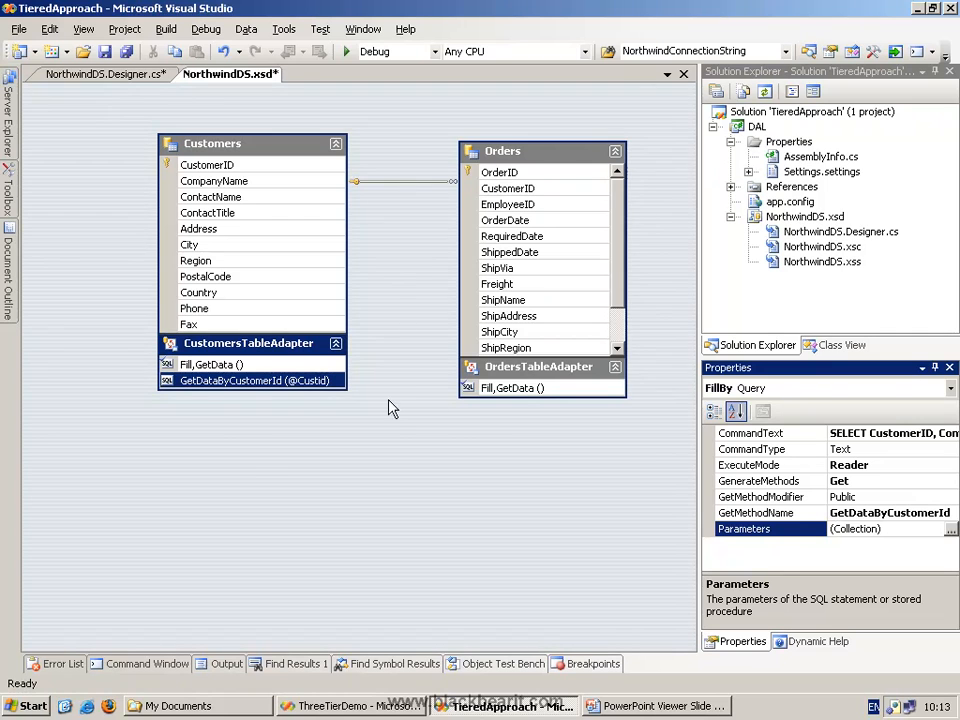
Add a single-value query SELECT COUNT(*) FROM Customers named GetCount to the Customers adapter
right_click(248, 342)
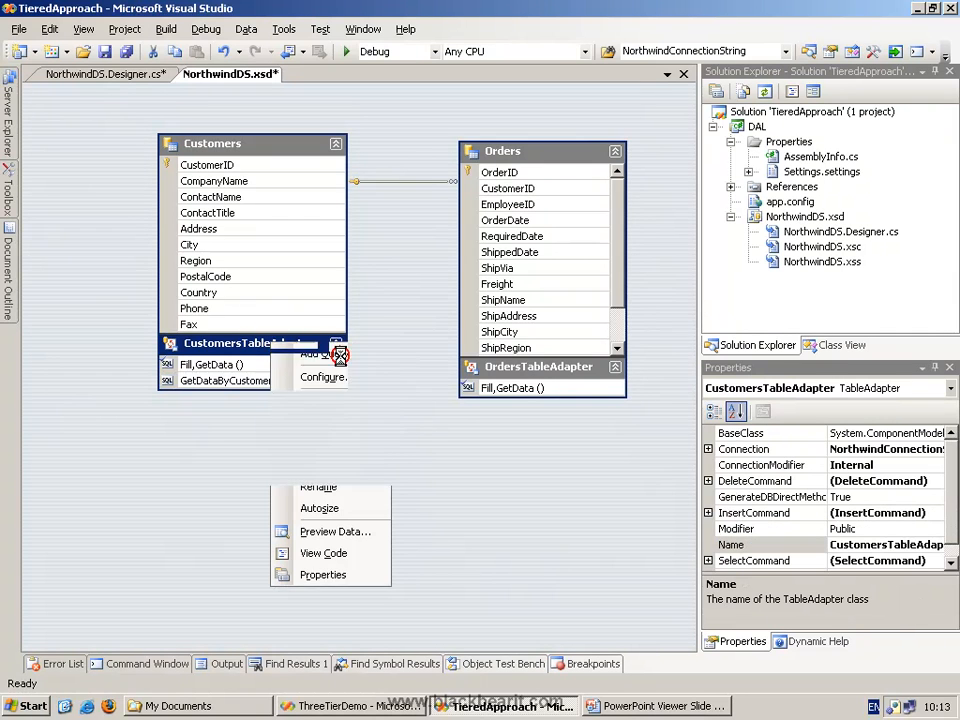
click(322, 353)
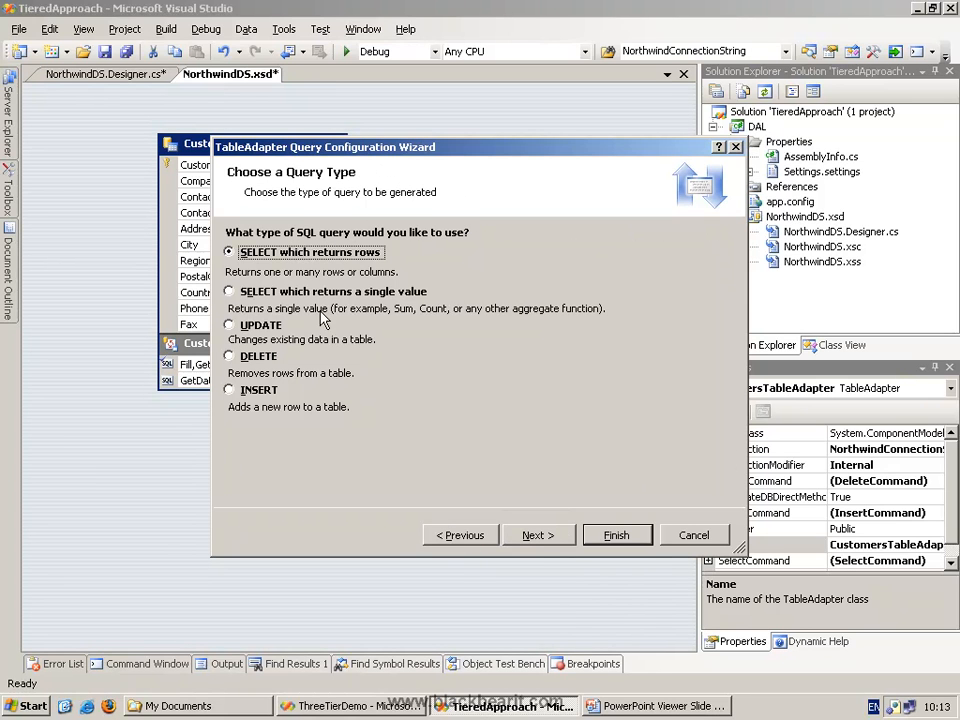
click(229, 291)
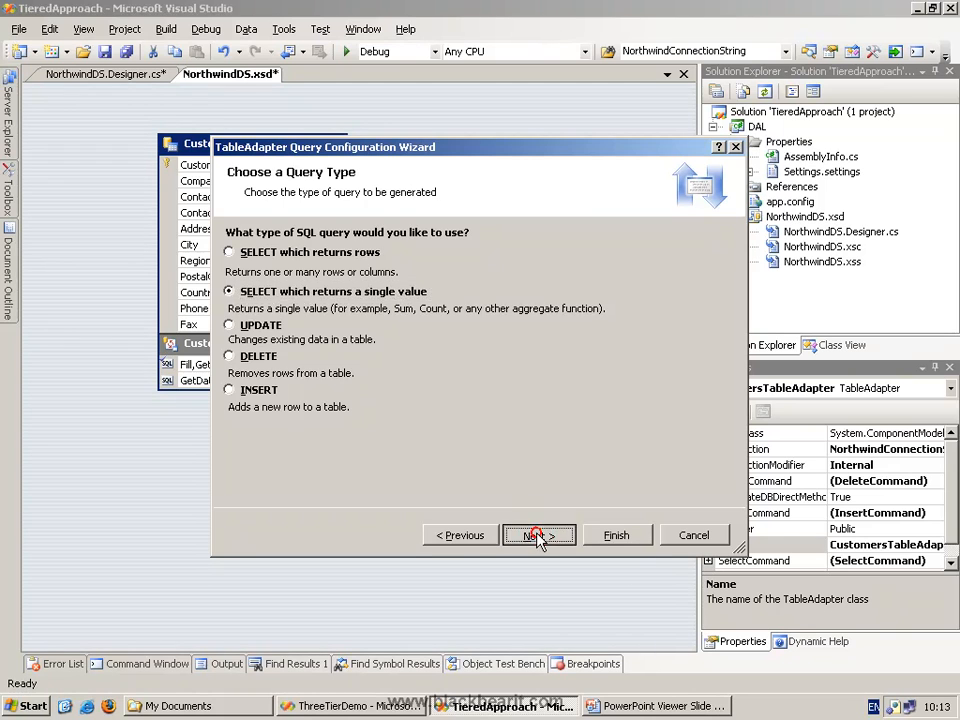
click(533, 535)
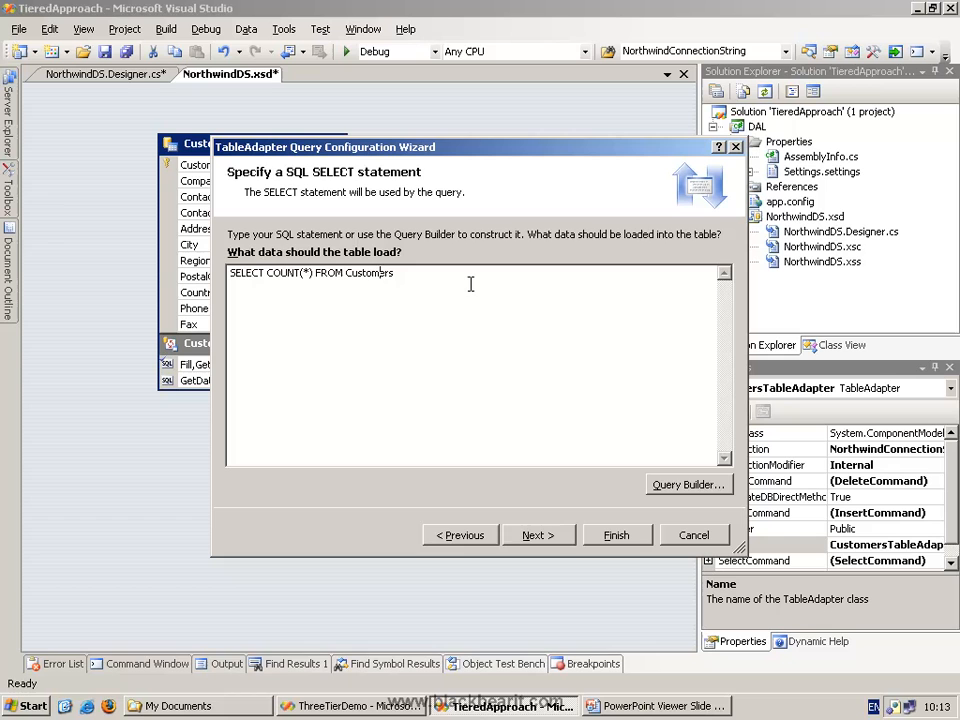
click(538, 535)
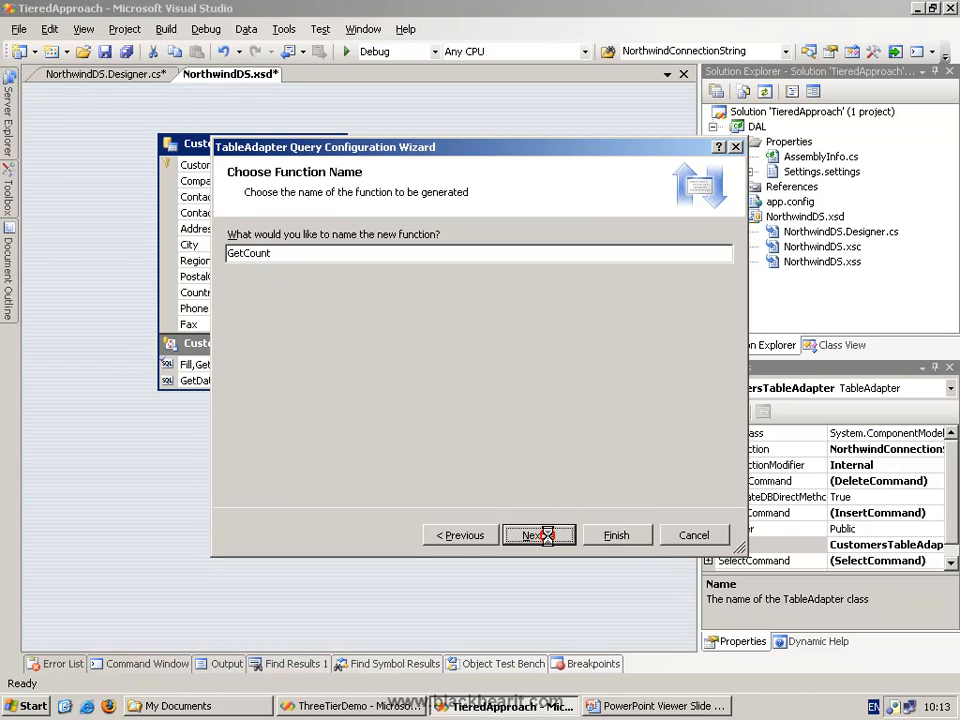
click(533, 535)
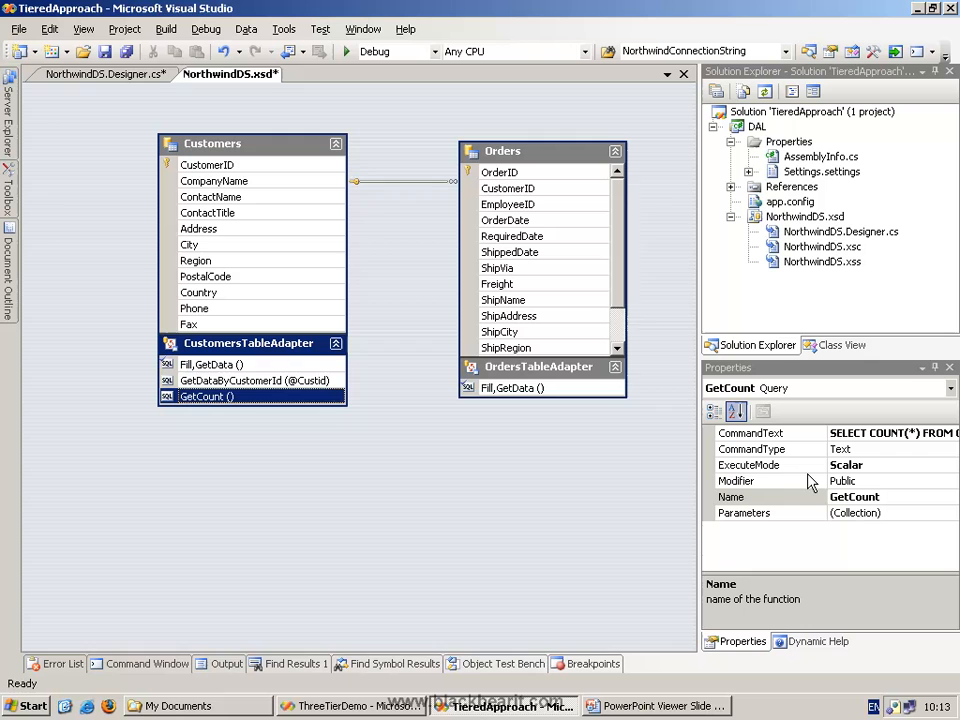
click(890, 433)
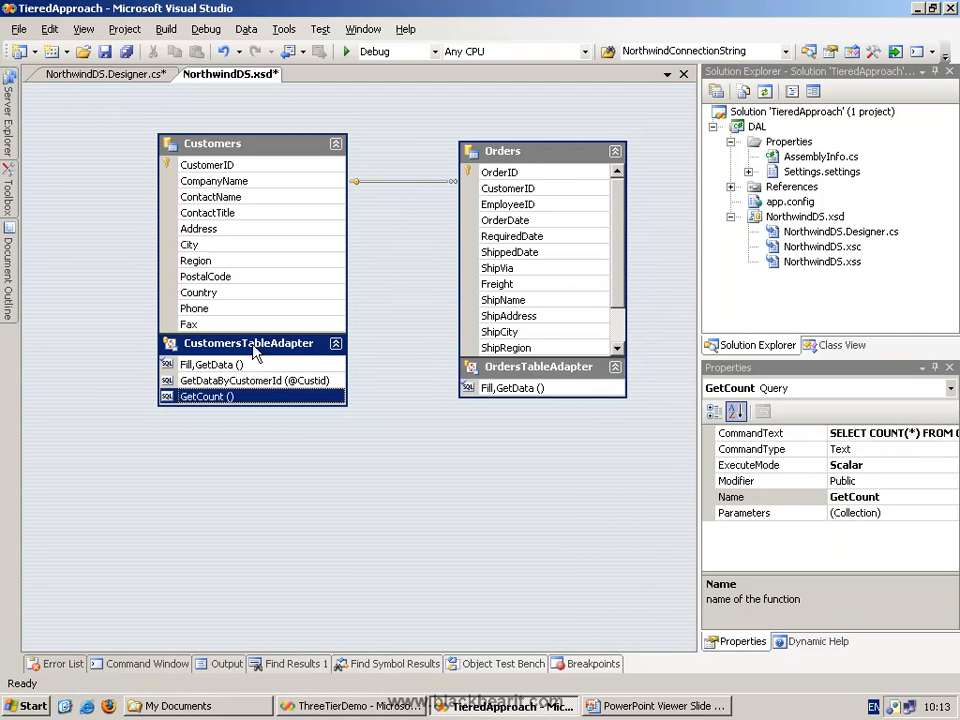
mouse_move(355, 422)
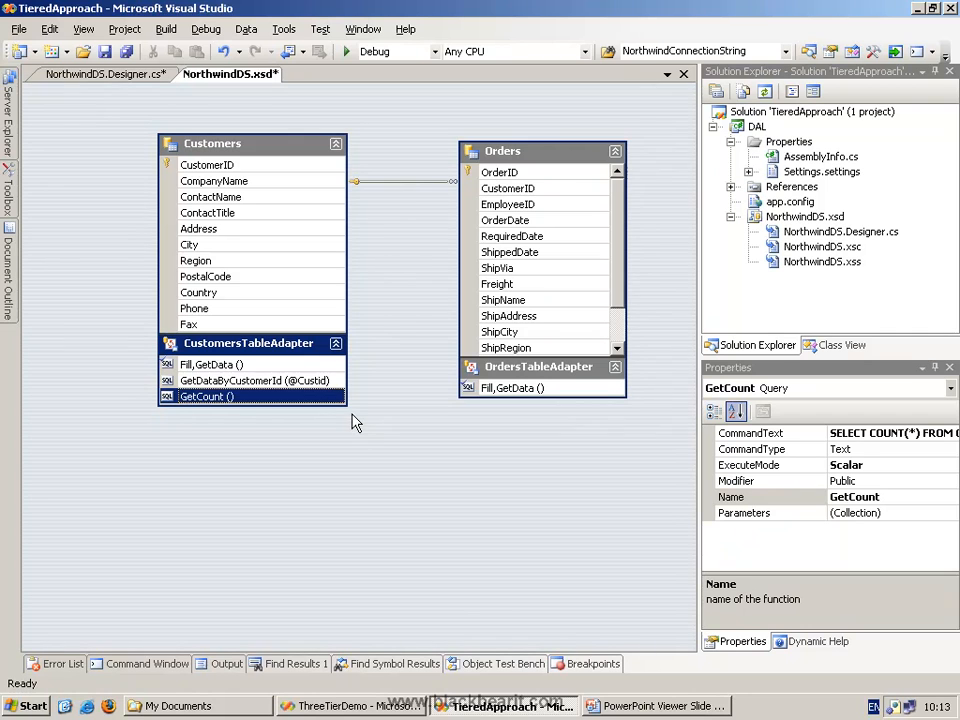
mouse_move(392, 408)
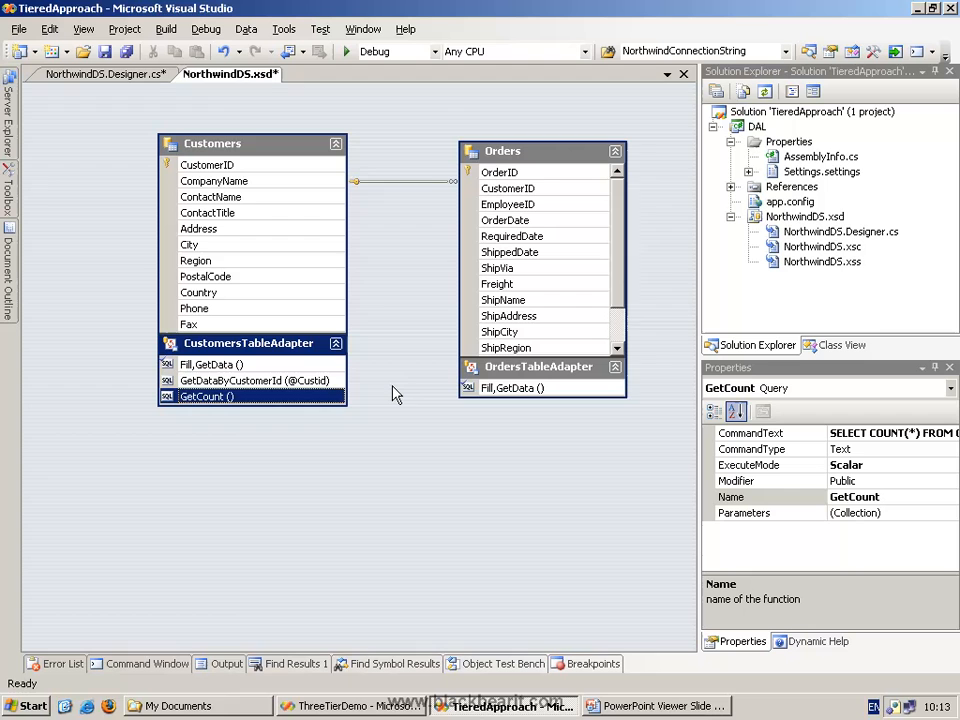
click(538, 366)
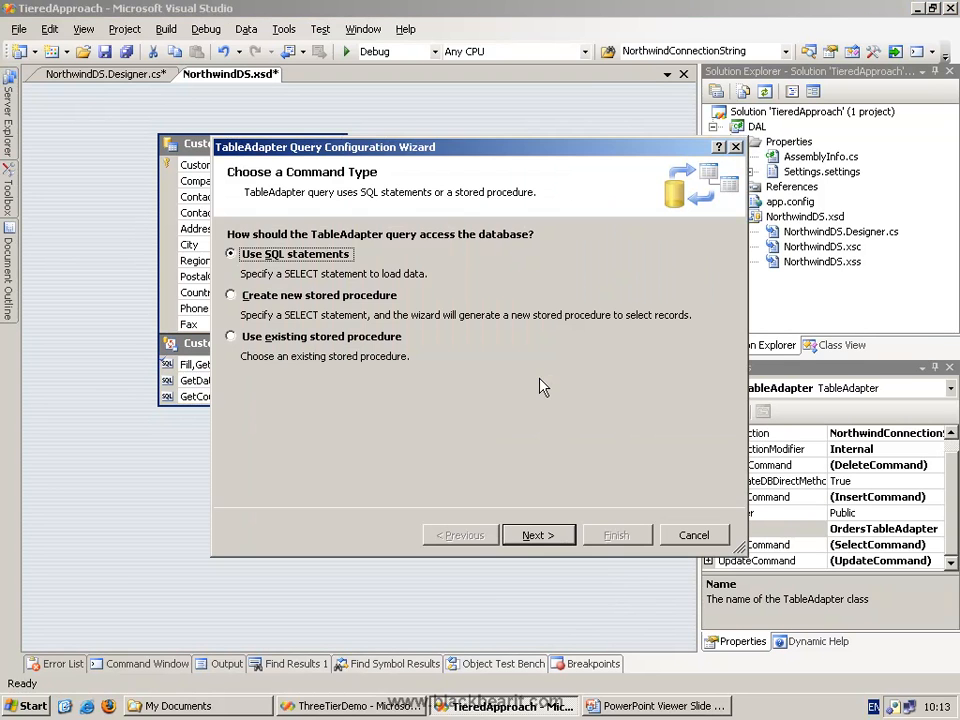
click(538, 535)
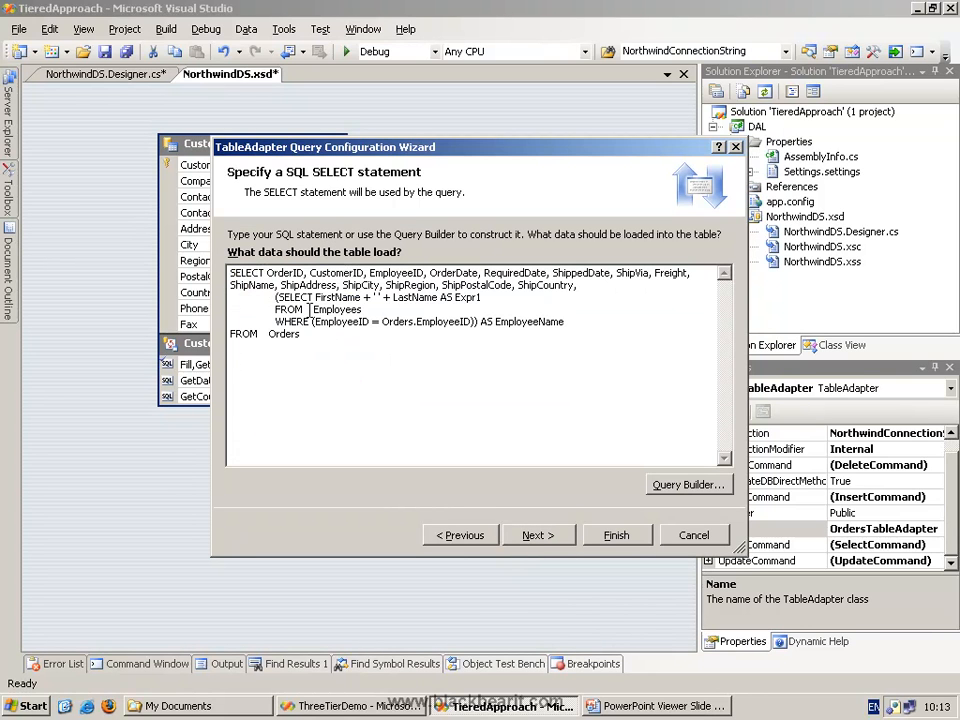
mouse_move(383, 361)
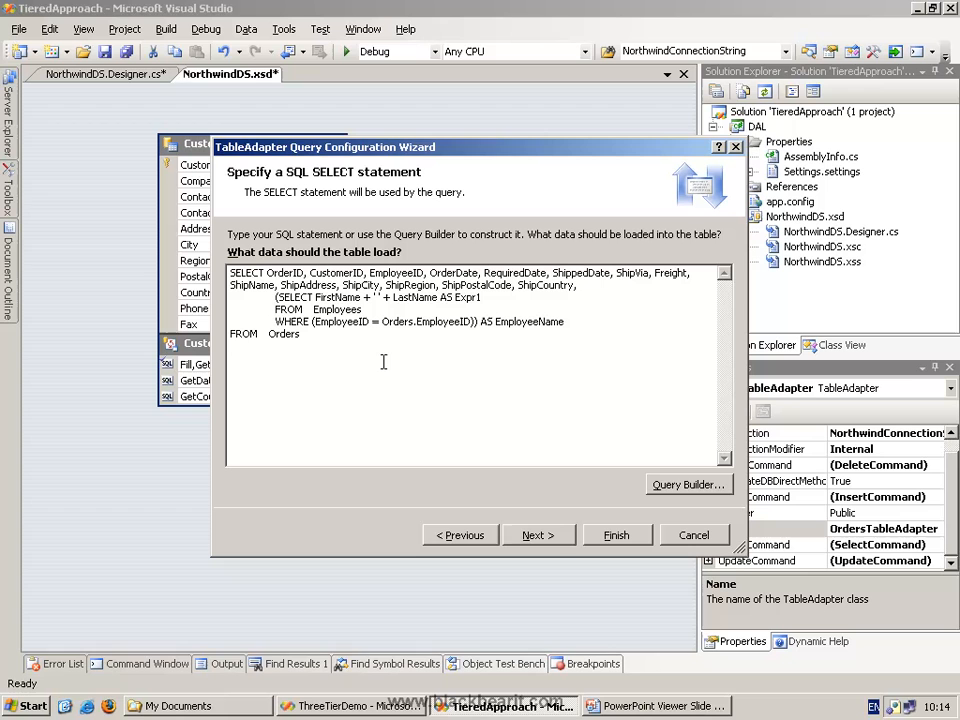
text(WHERE C)
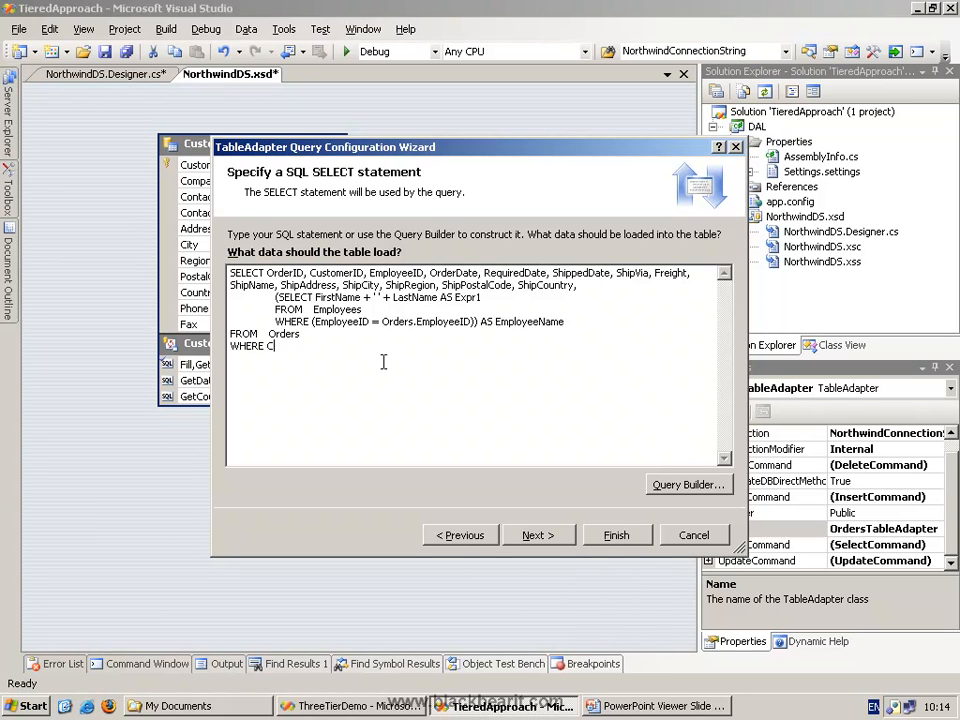
text(mployeeId)
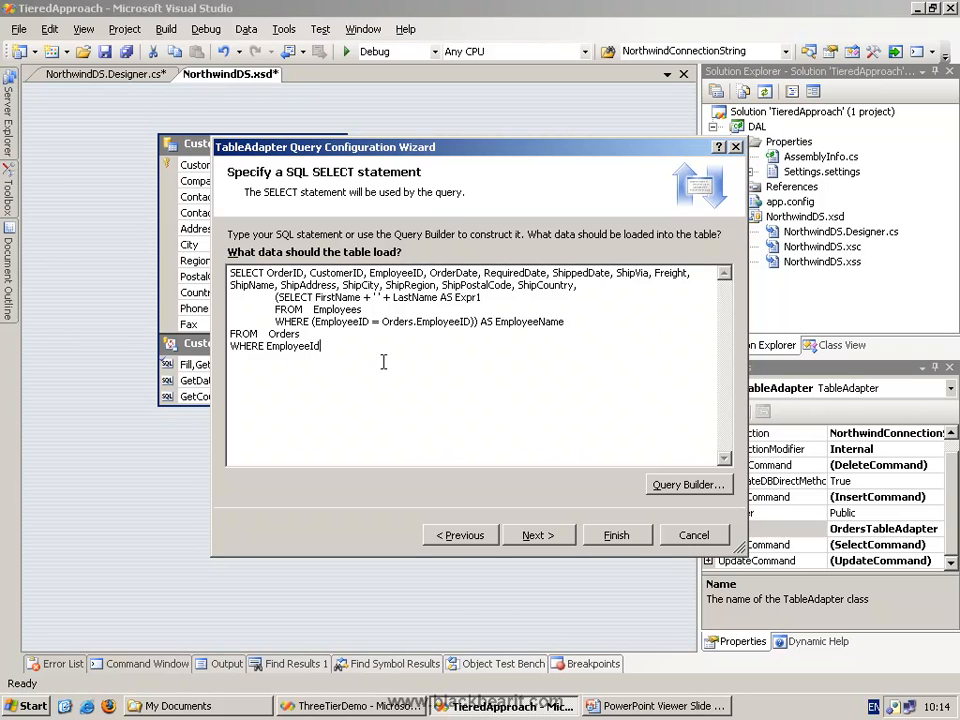
text(= @Emplo)
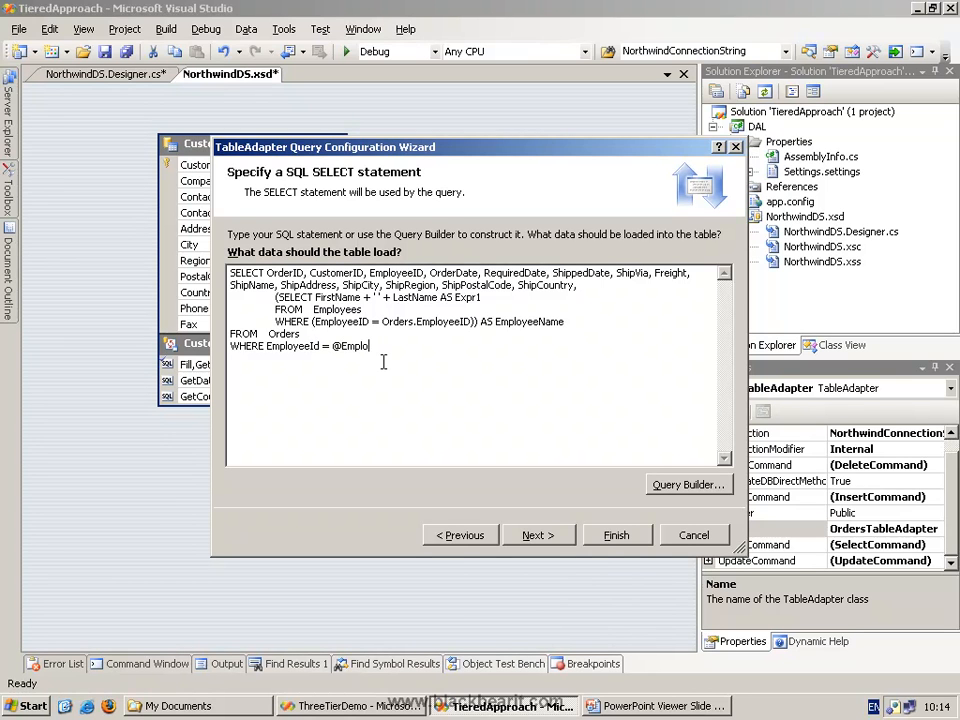
text(yeeId)
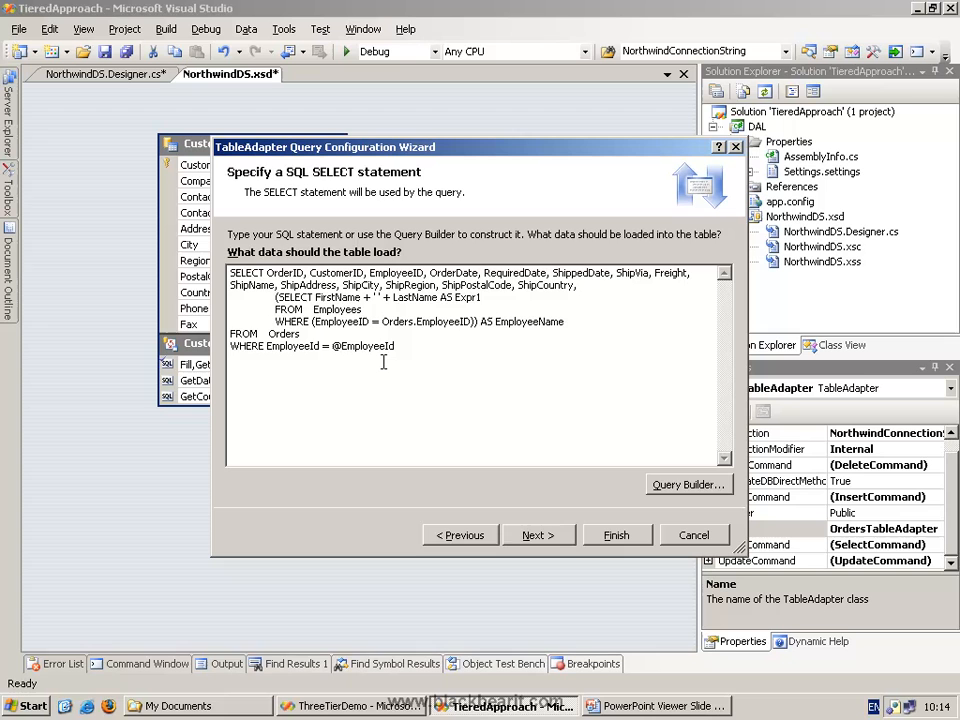
click(538, 535)
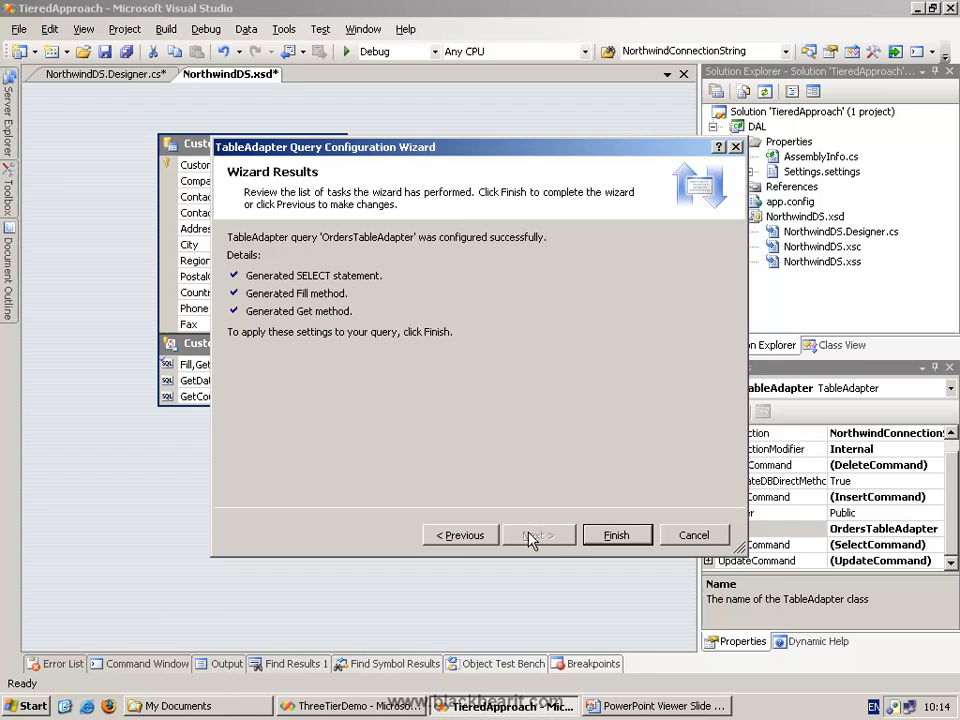
click(616, 535)
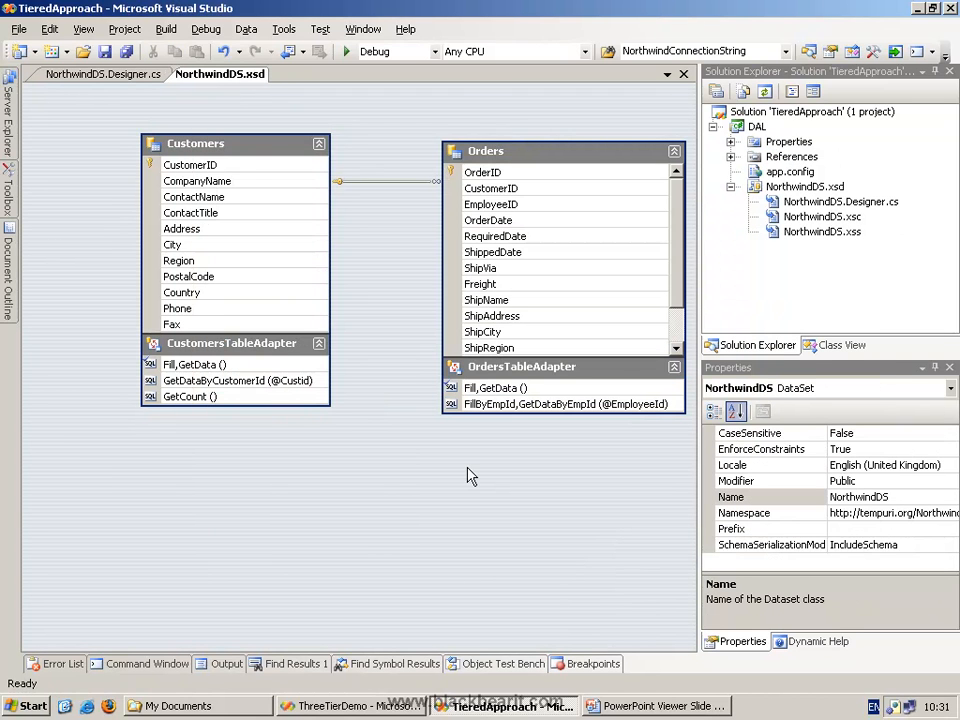
mouse_move(530, 377)
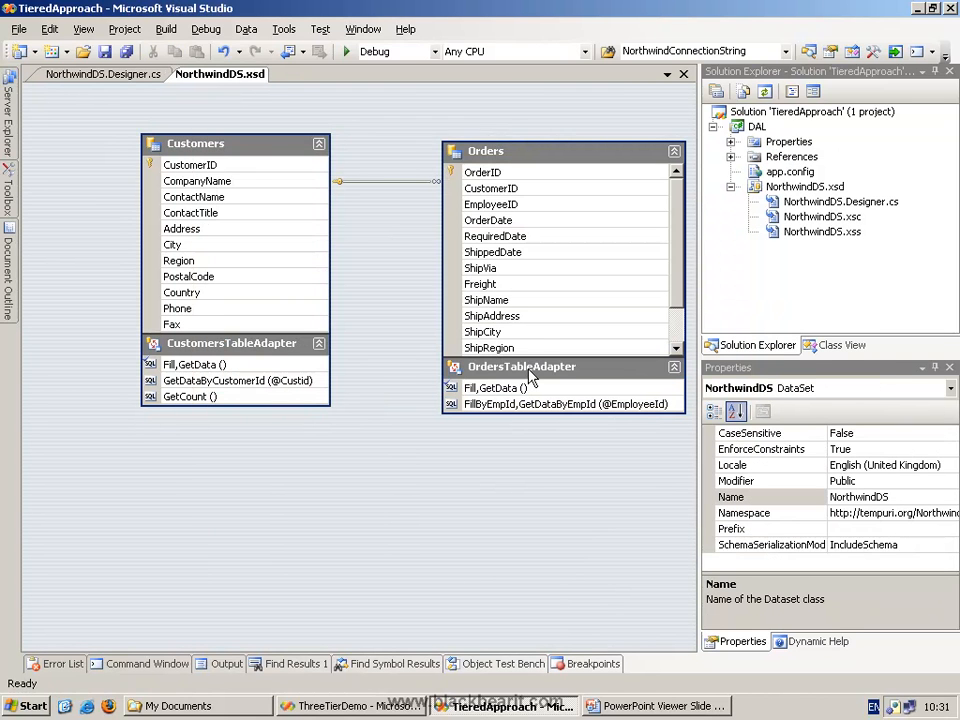
right_click(521, 388)
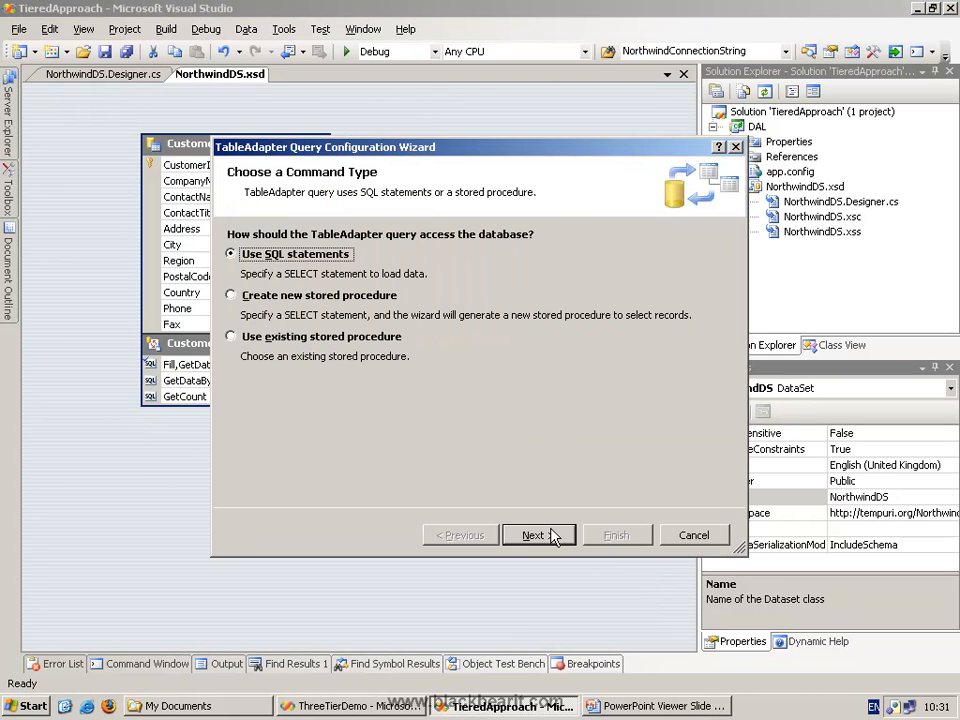
click(533, 535)
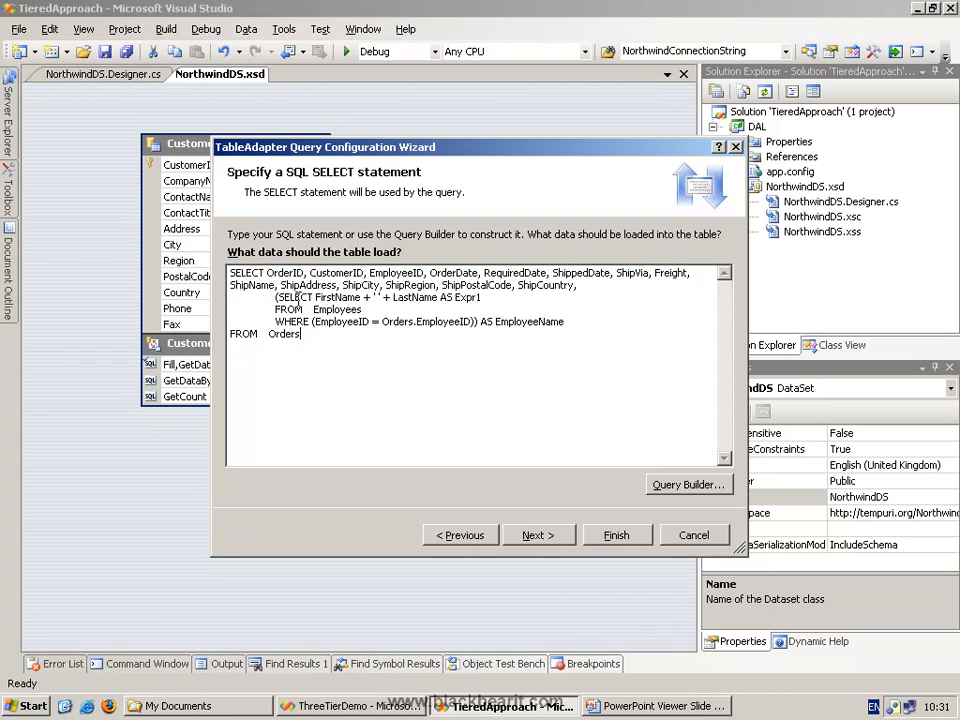
text(WHERE CustomerId =)
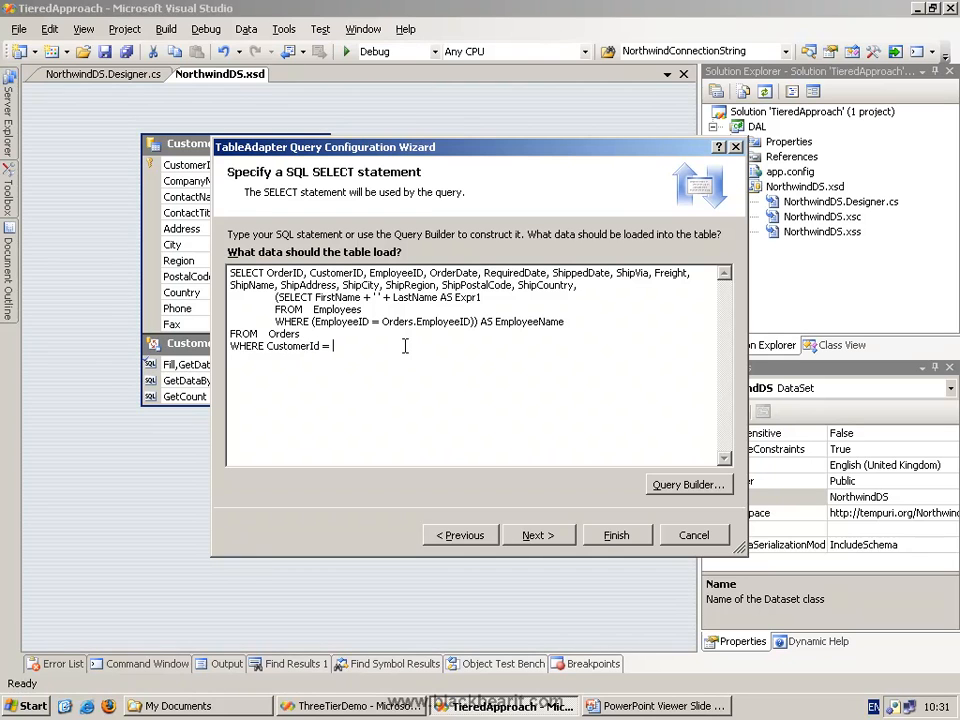
text(@CustId)
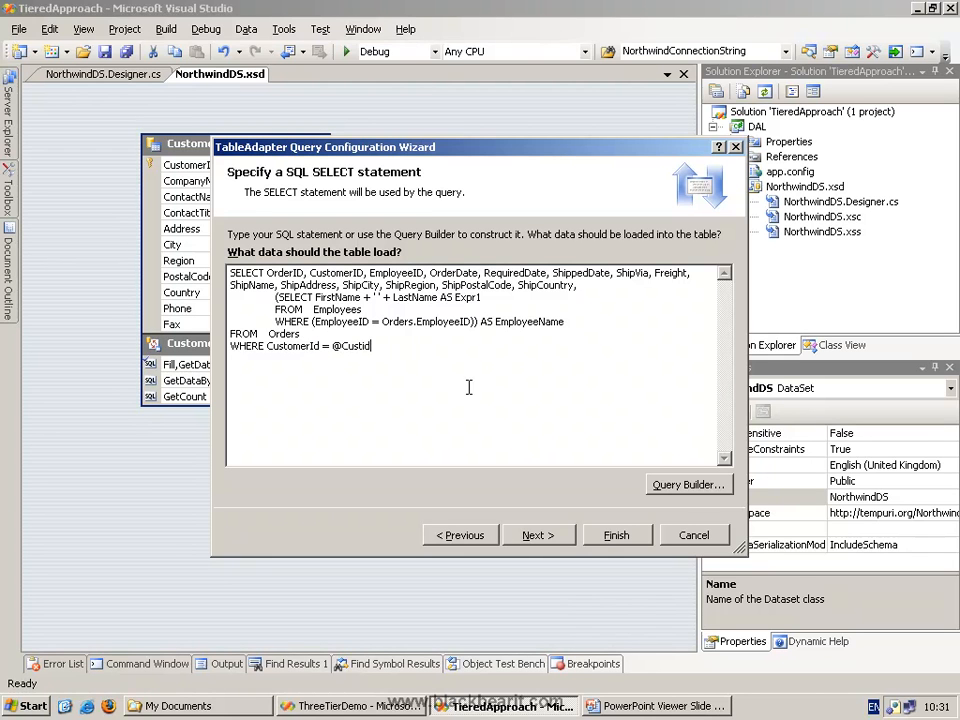
click(537, 535)
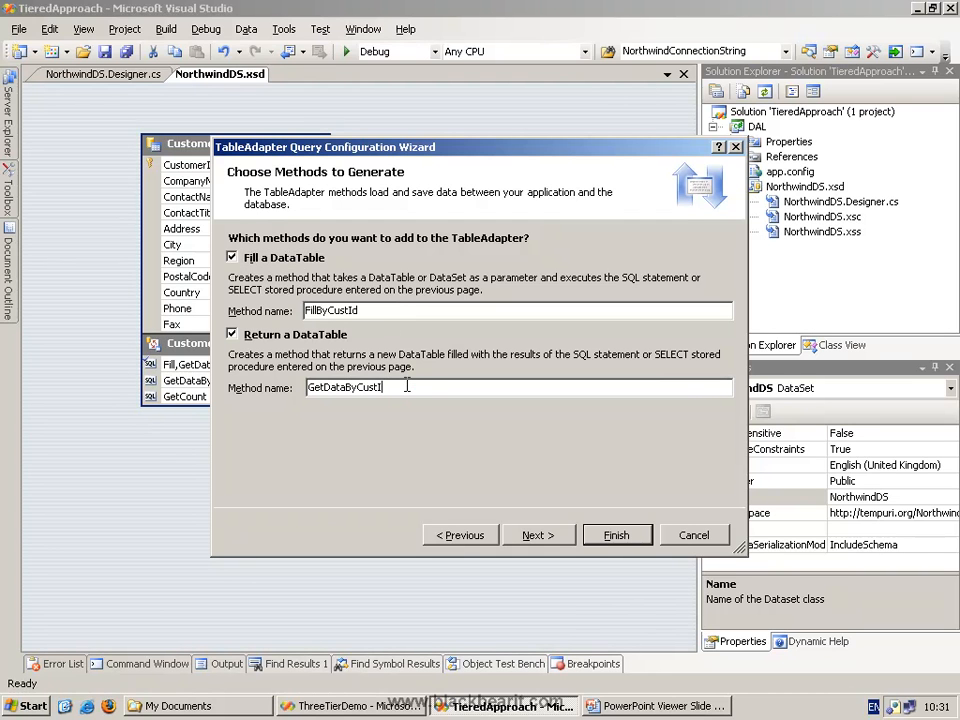
mouse_move(528, 398)
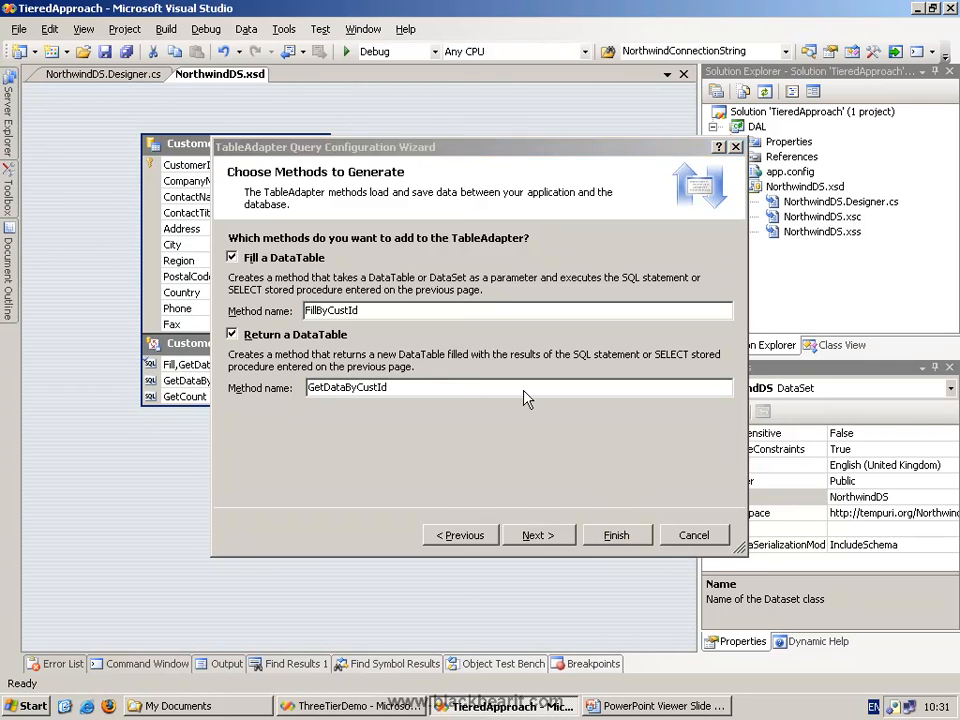
click(616, 535)
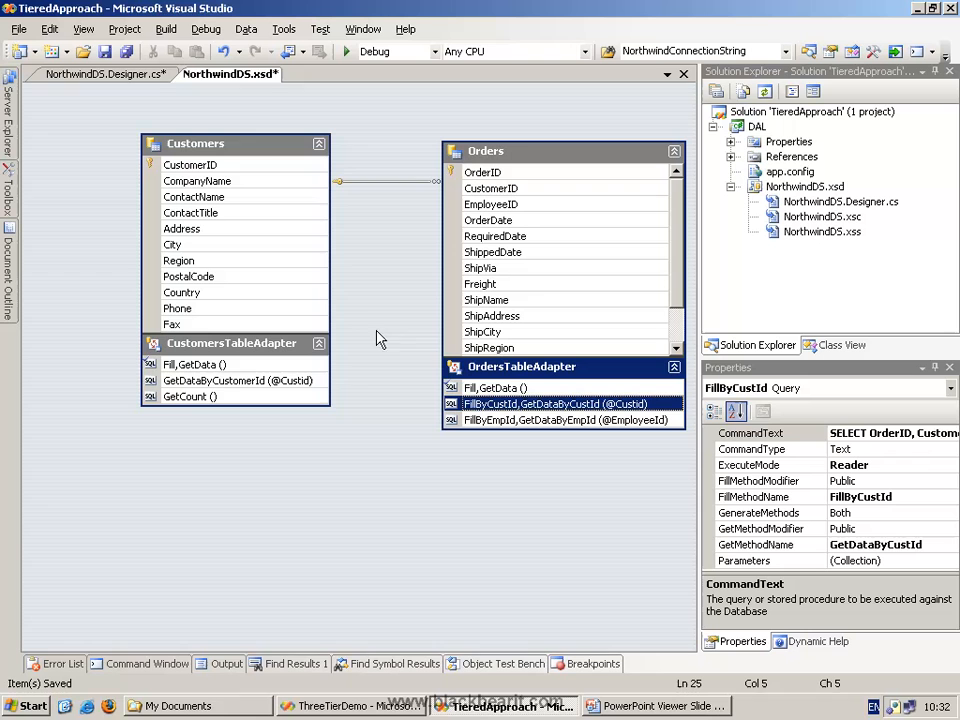
Add a Code File named ExtendedDataCode.cs to the DAL project and begin typing 'using'
right_click(235, 143)
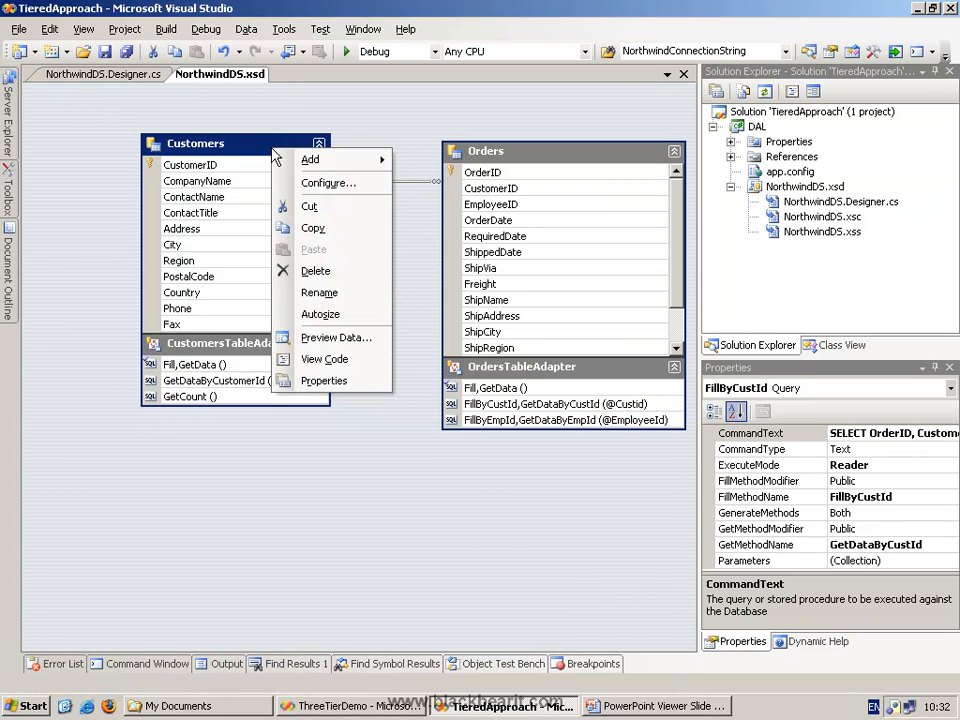
mouse_move(408, 497)
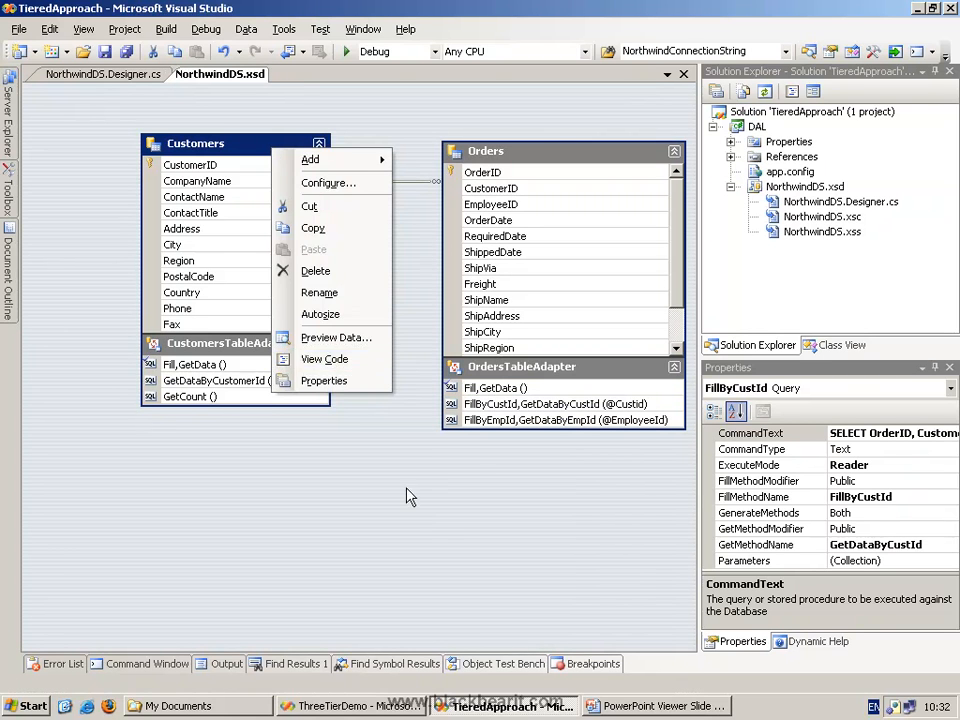
click(758, 126)
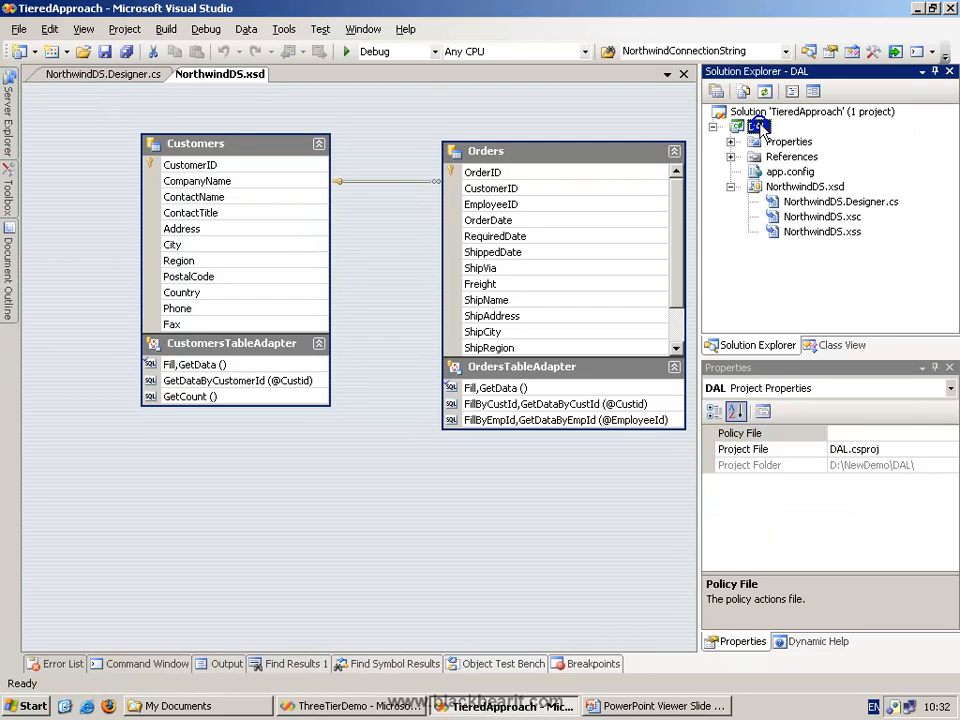
right_click(760, 126)
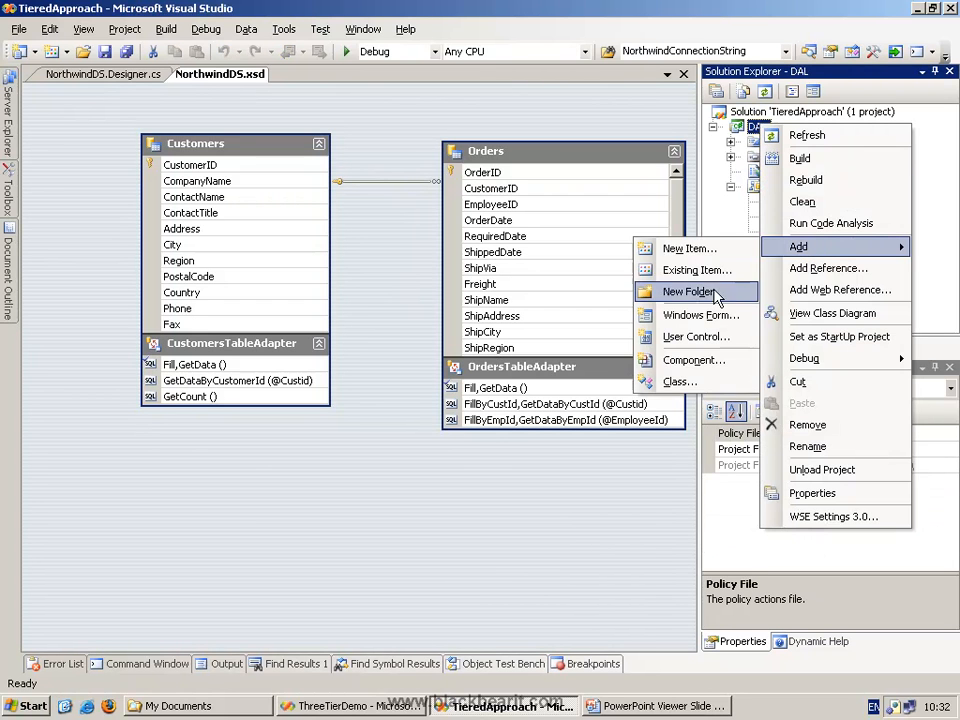
click(689, 248)
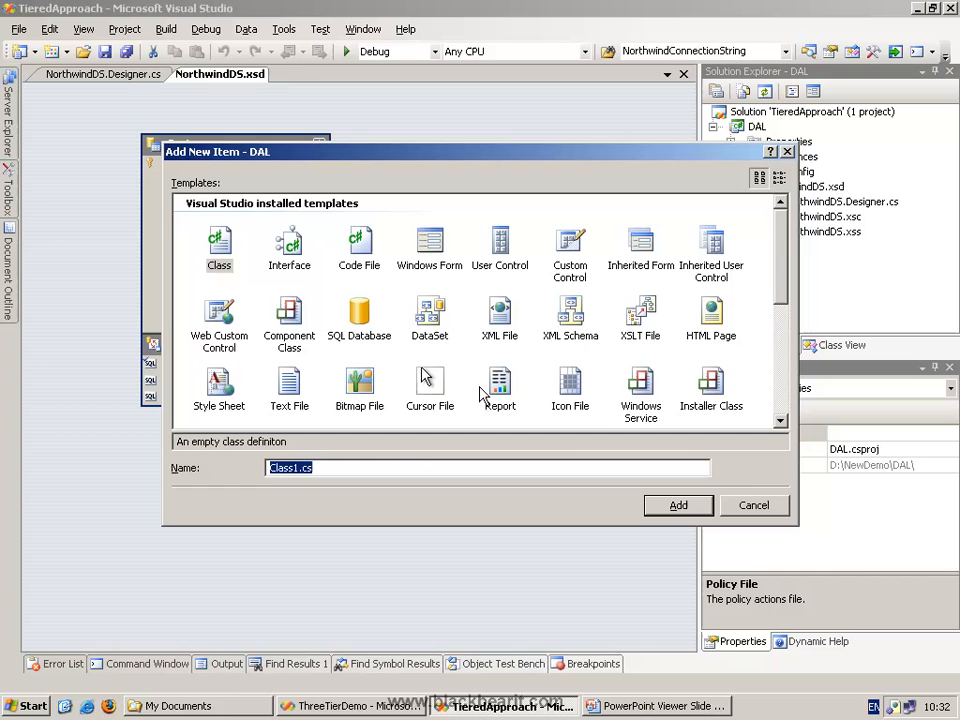
click(359, 245)
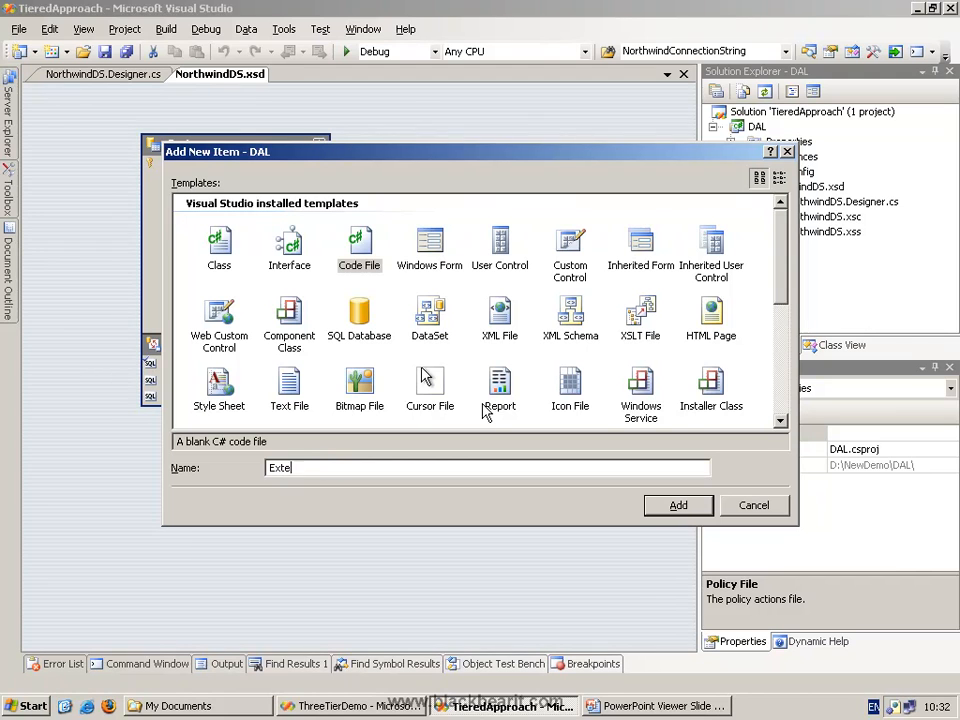
text(ndedData)
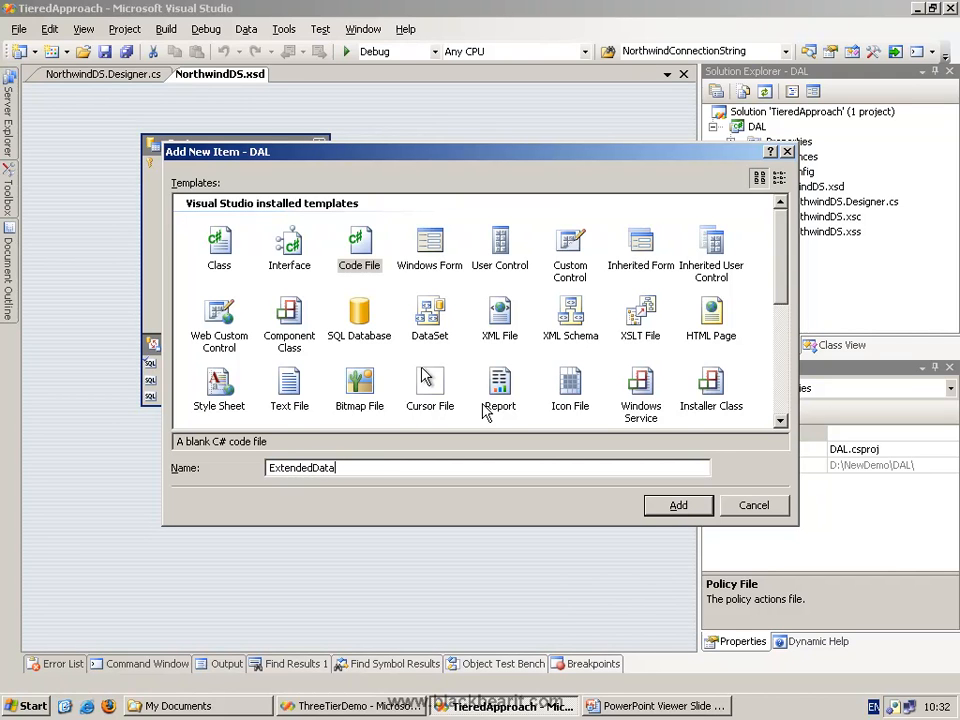
click(678, 505)
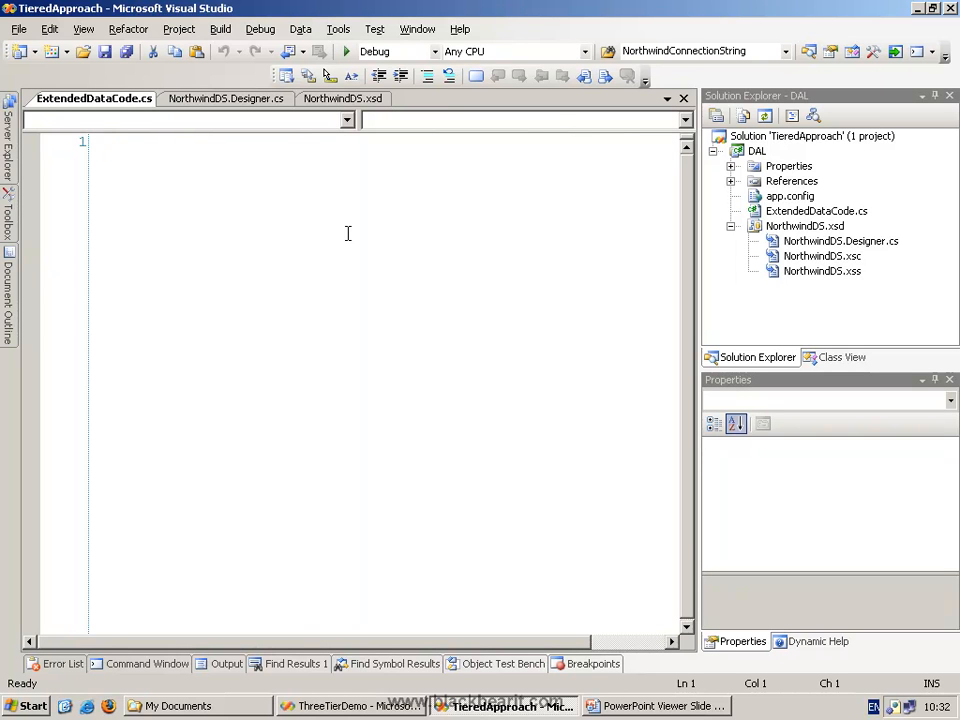
click(107, 141)
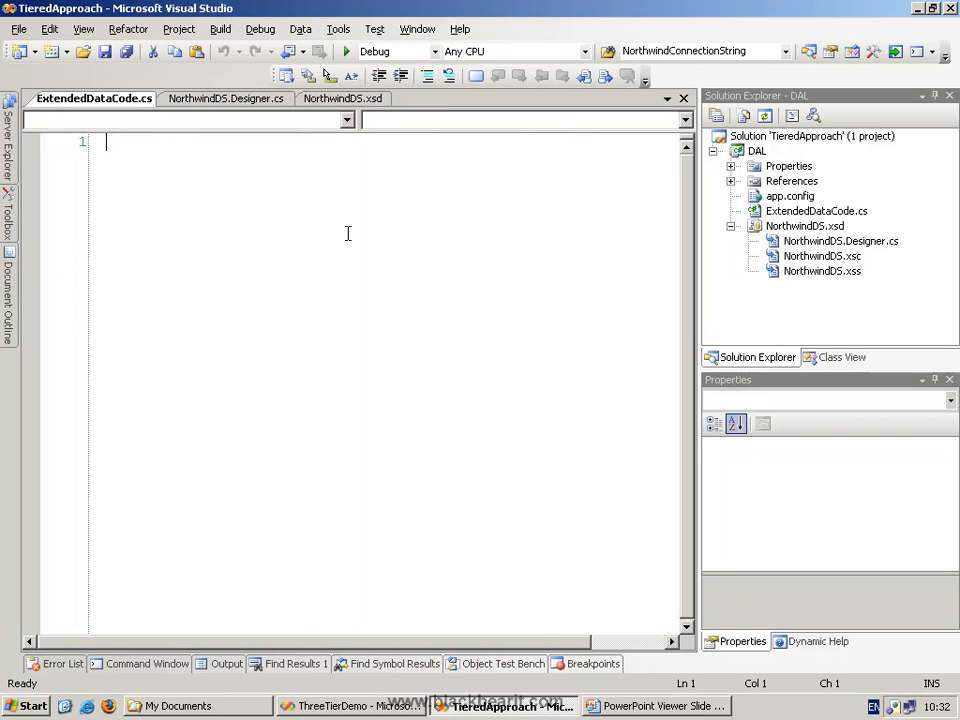
text(using System;)
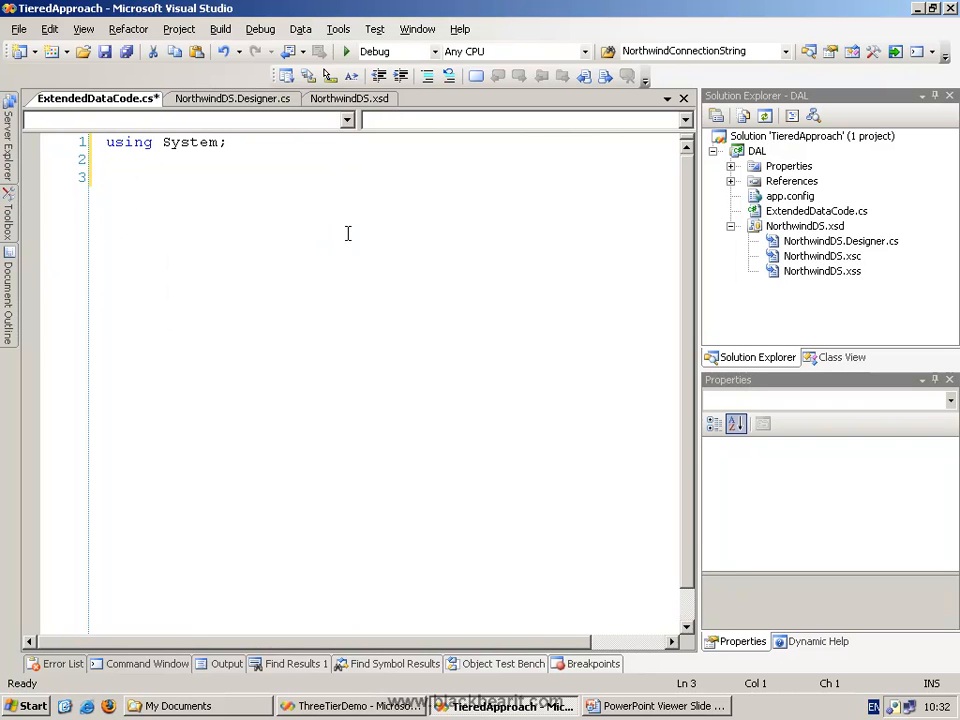
Type 'using System;' and a DAL namespace holding an empty partial class NorthwindDS
text(namespace DAL)
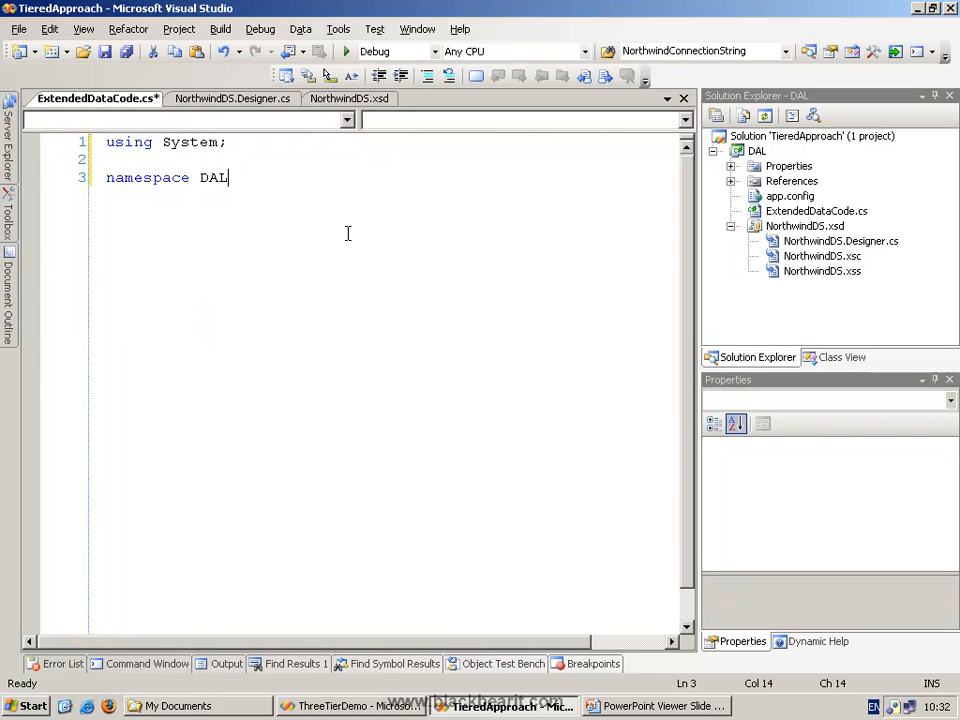
text({)
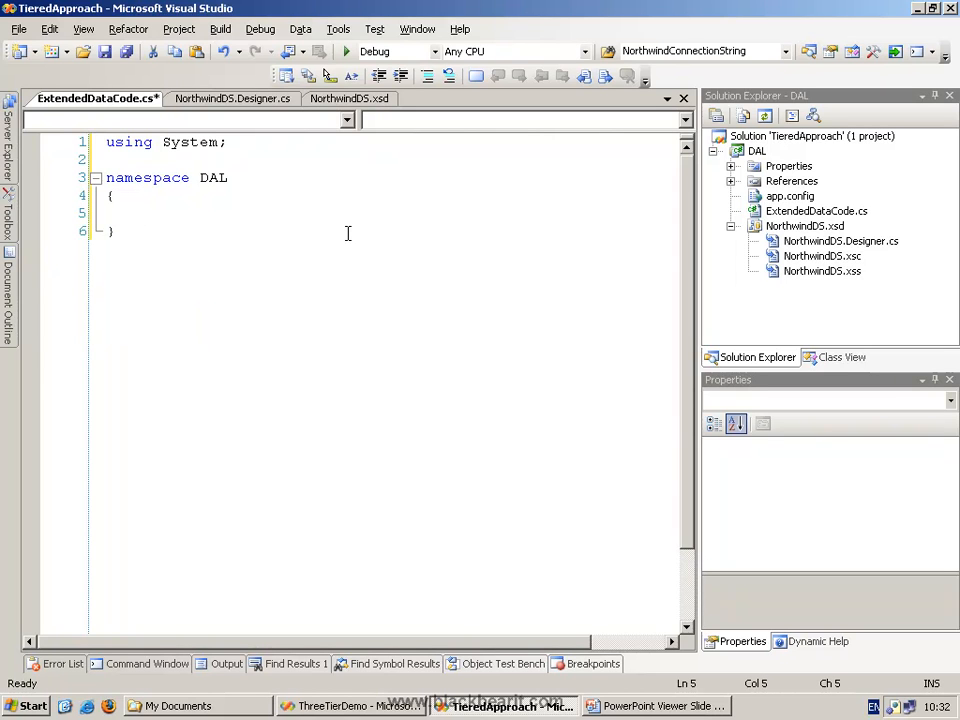
text(partial class)
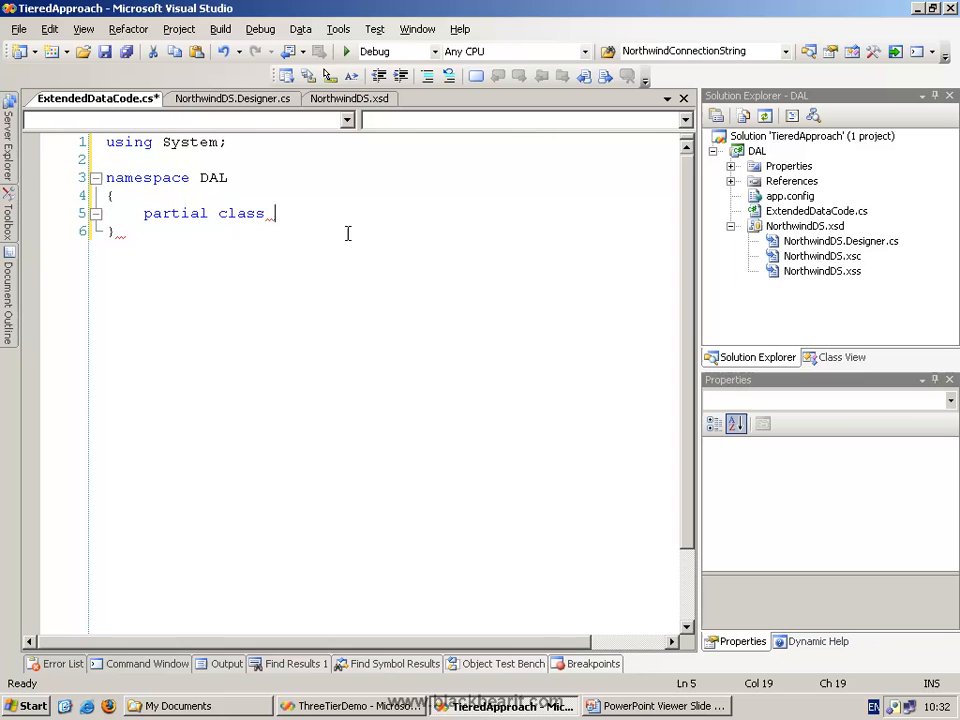
text(NorthwindDS)
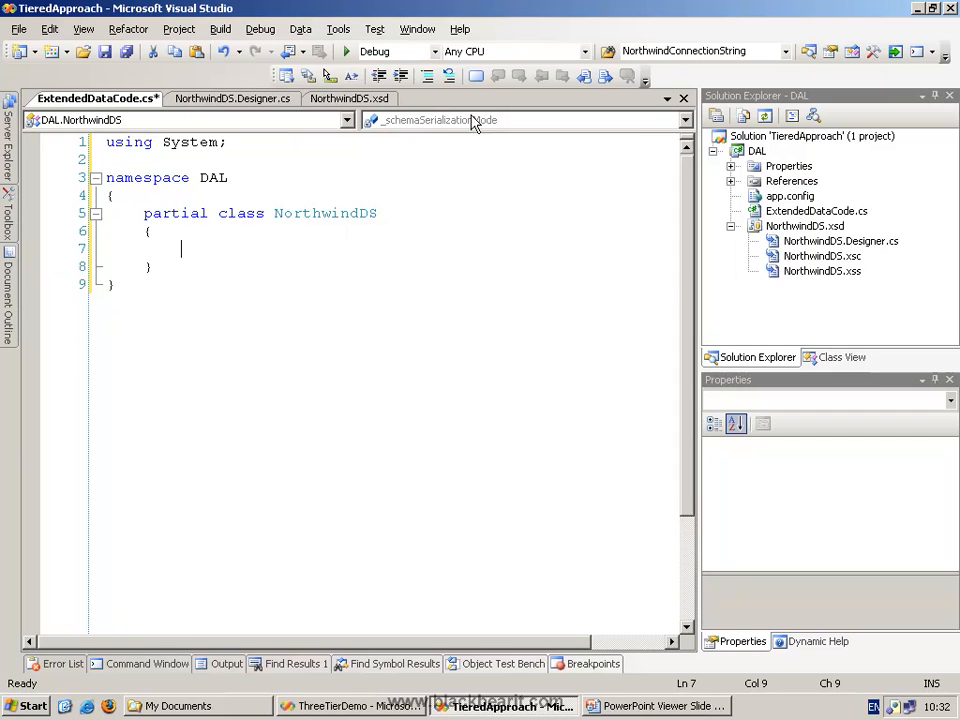
click(527, 119)
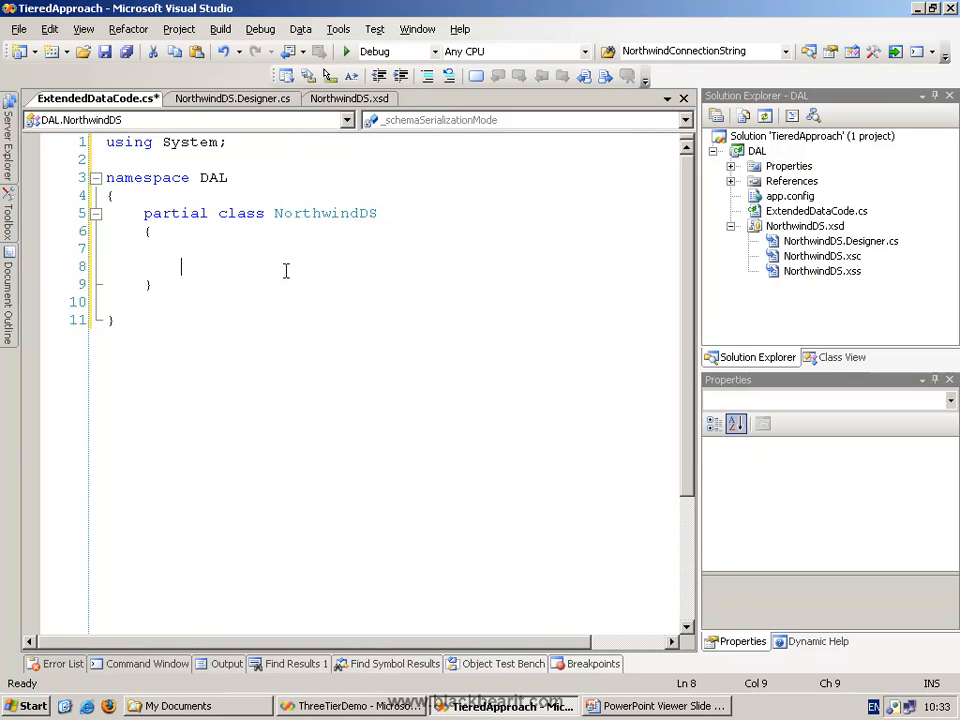
Type empty partial classes CustomersDataTable and CustomersRow inside NorthwindDS
text(partial class)
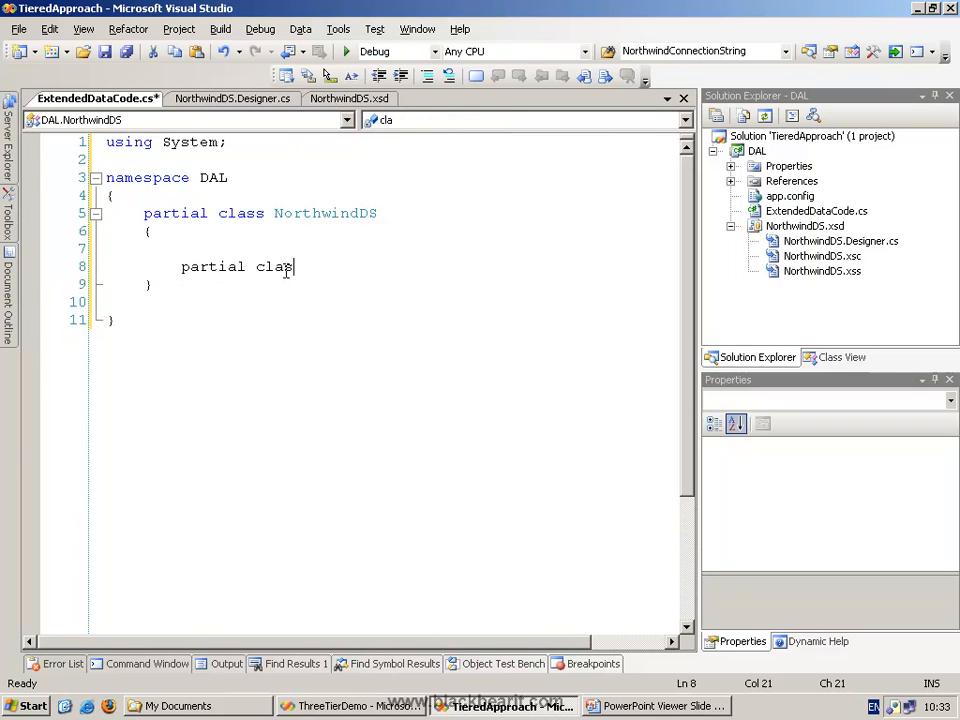
text(CustomersDa)
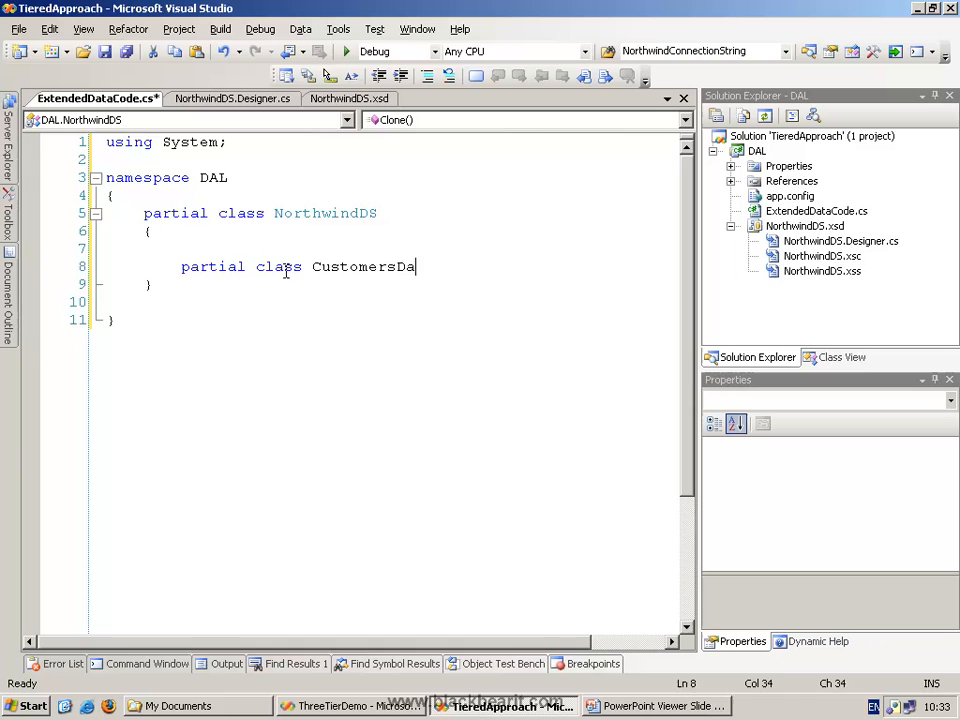
text(taTable)
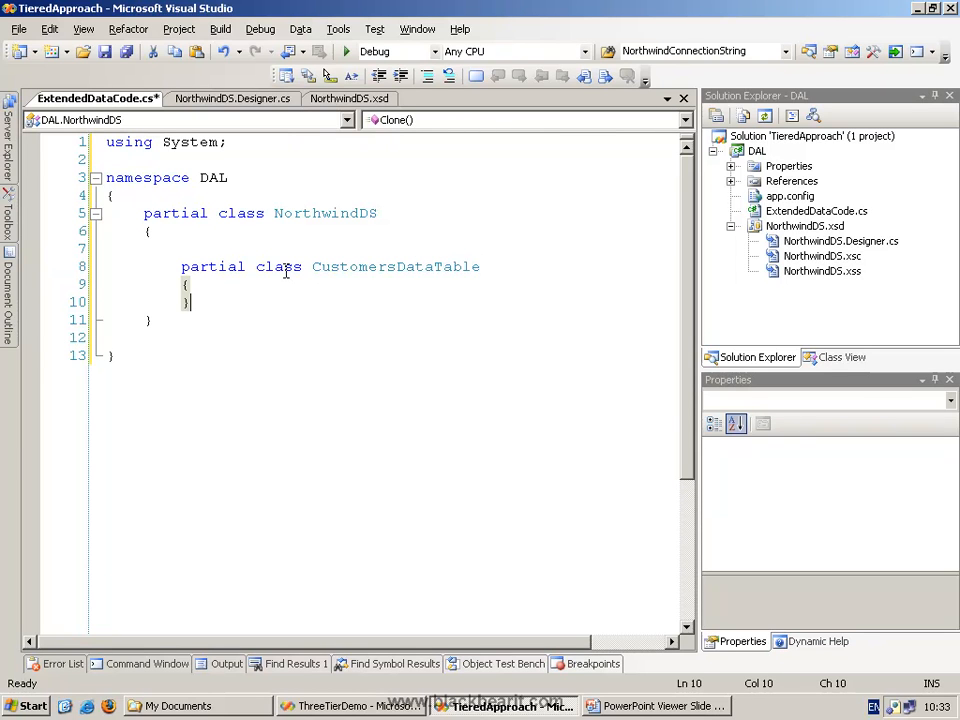
text(partical c)
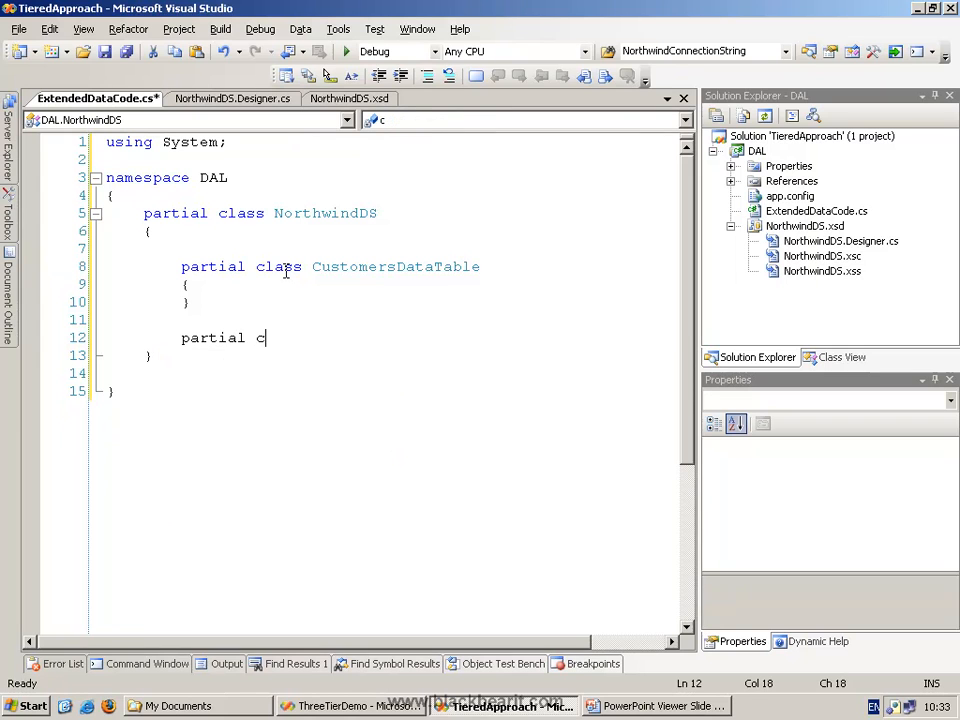
text(lass CustomersRow)
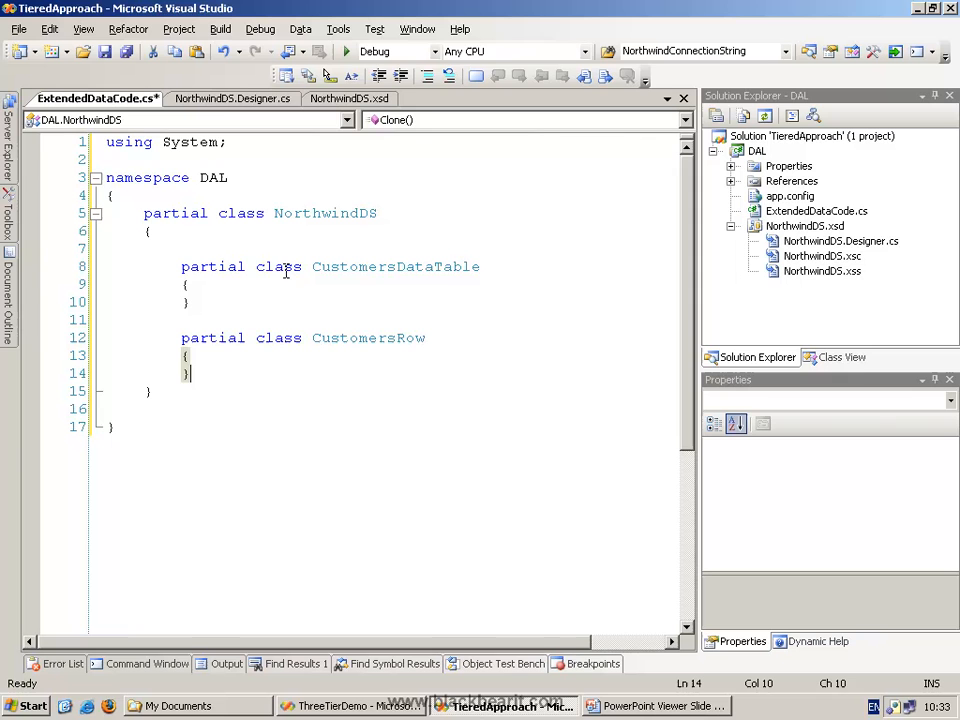
Check the class names in the Types dropdown of ExtendedDataCode.cs and NorthwindDS.Designer.cs
click(345, 120)
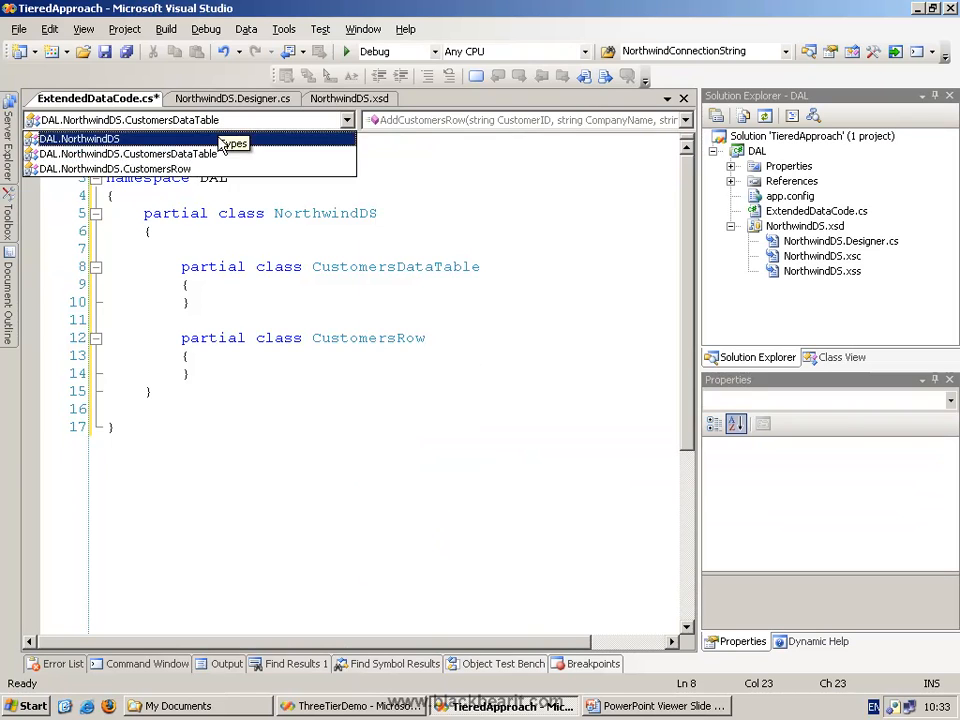
click(114, 168)
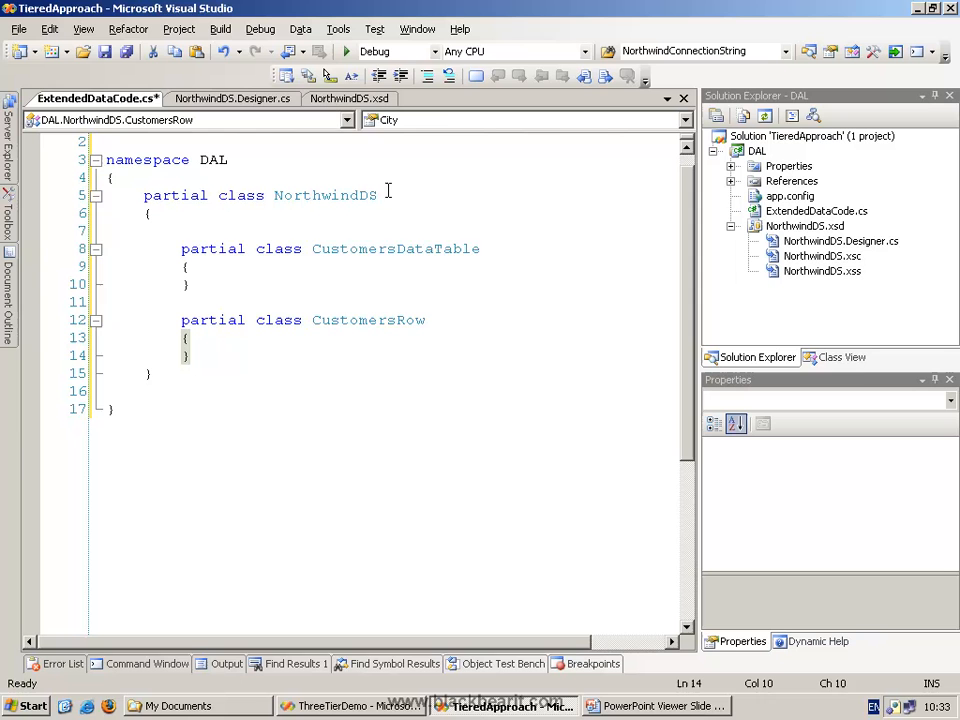
click(232, 98)
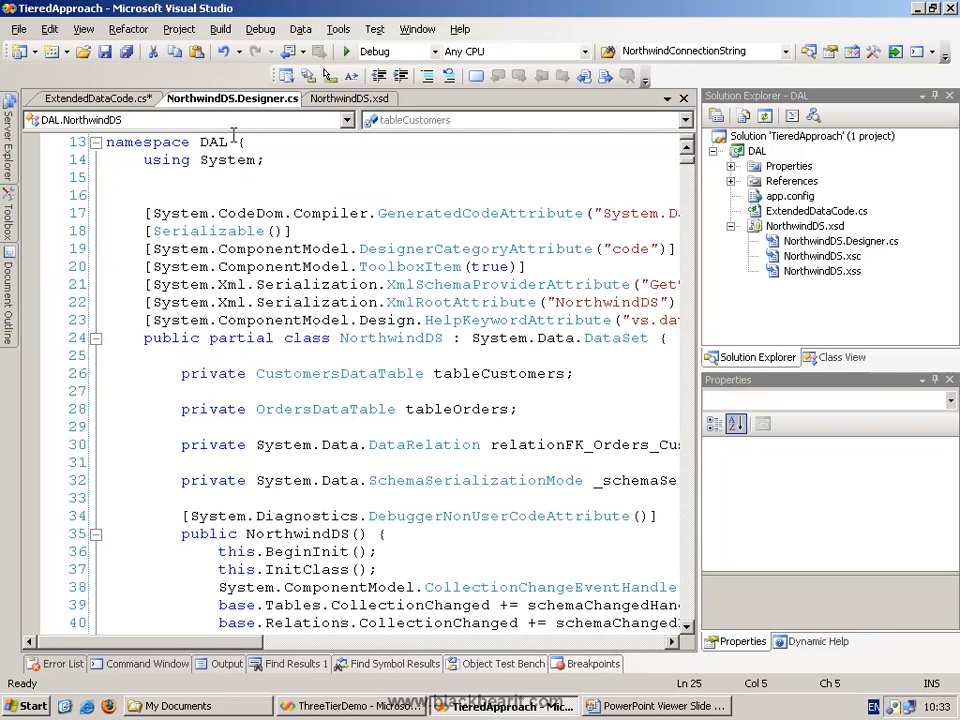
click(345, 119)
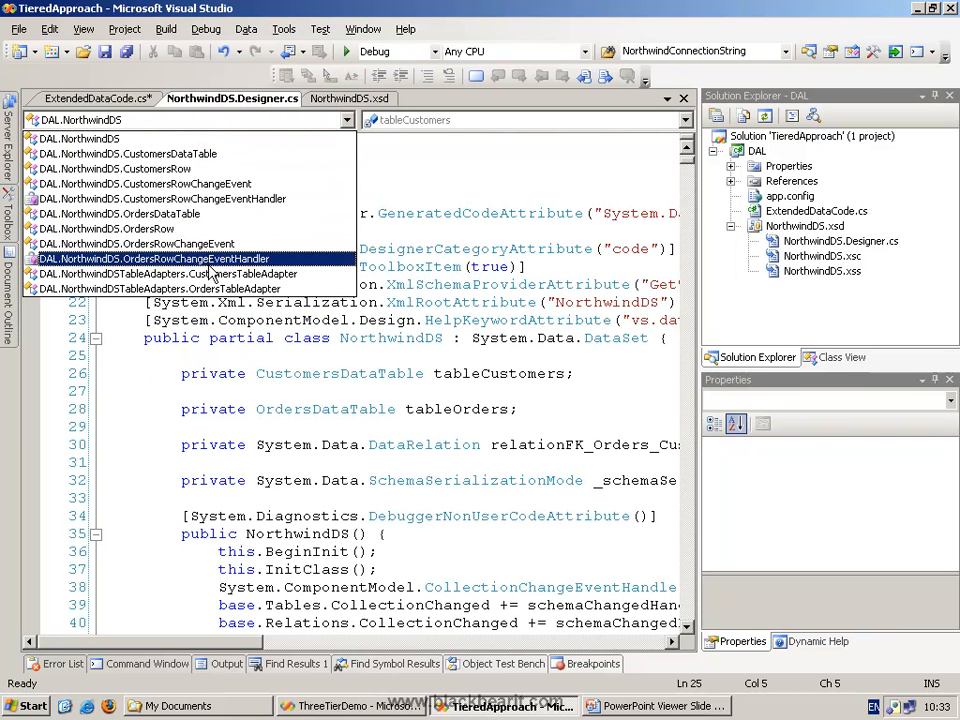
click(90, 98)
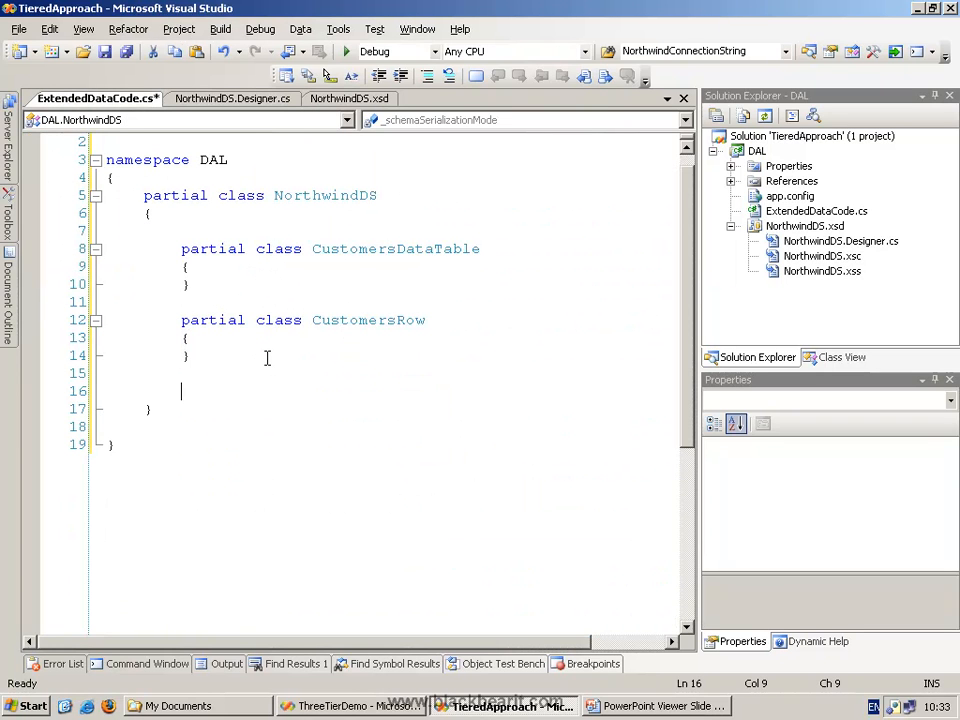
Type partial classes OrdersDataTable and OrdersRow inside NorthwindDS, then collapse the DAL namespace
text(partial class)
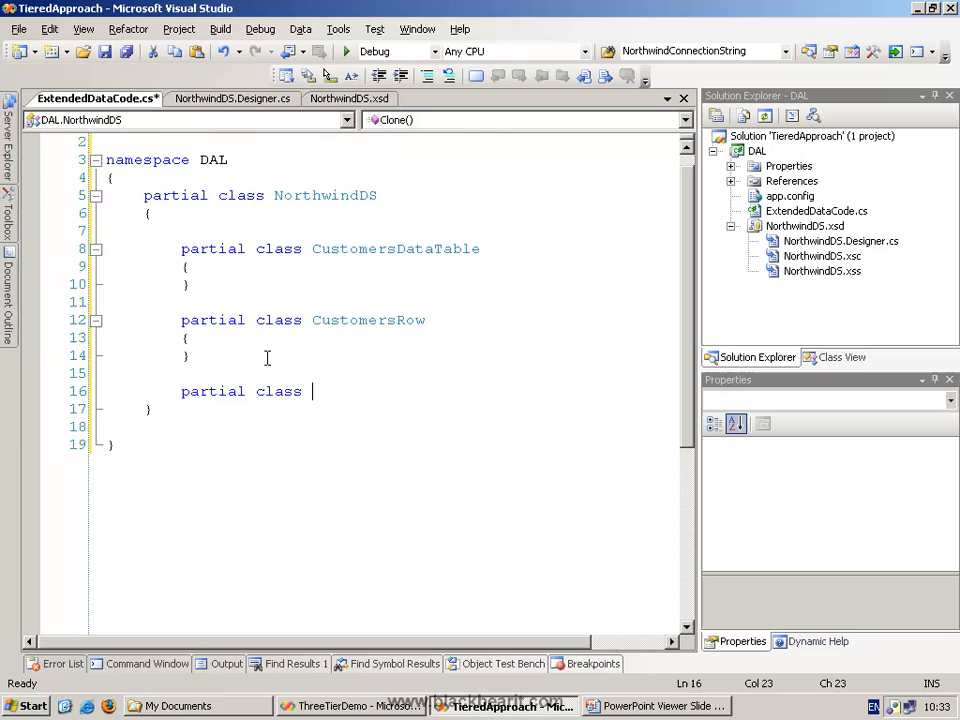
text(O)
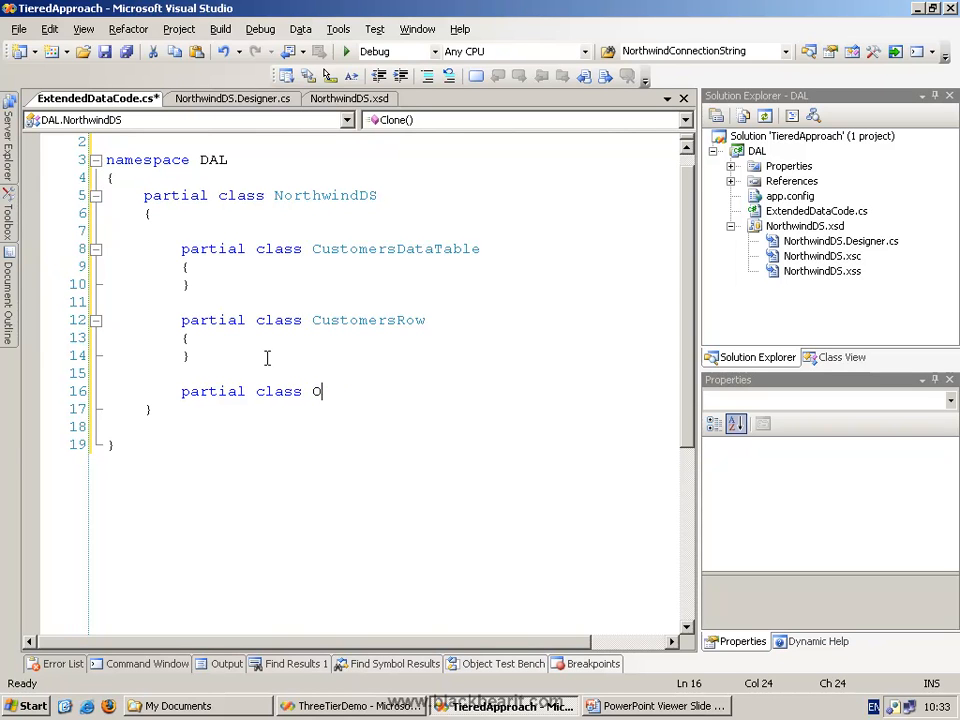
text(rdersDataT)
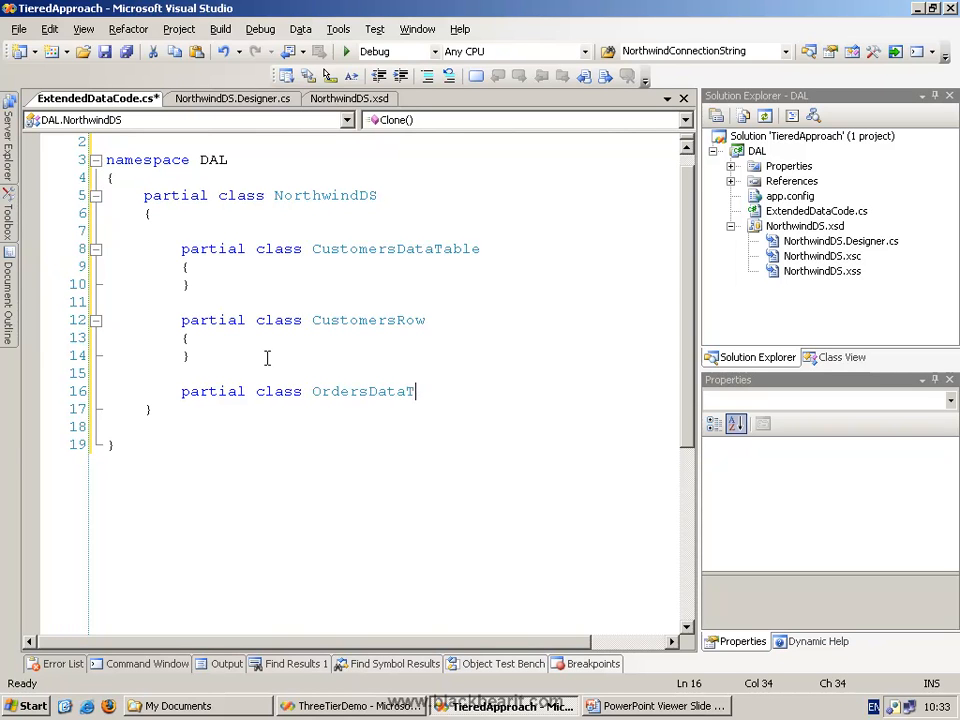
text(able)
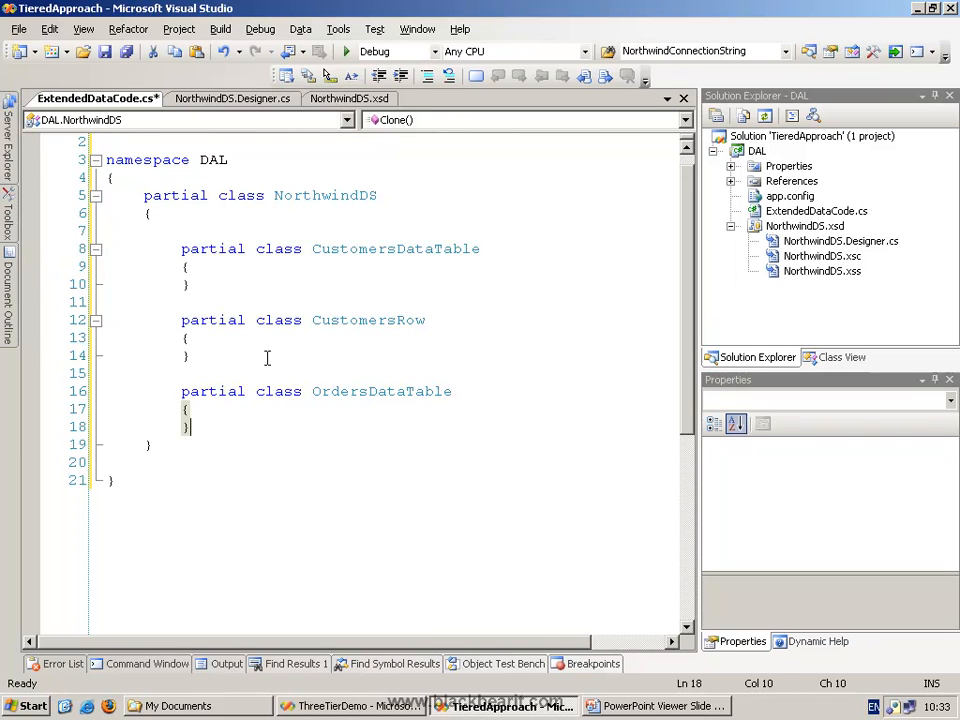
text(partial class PO)
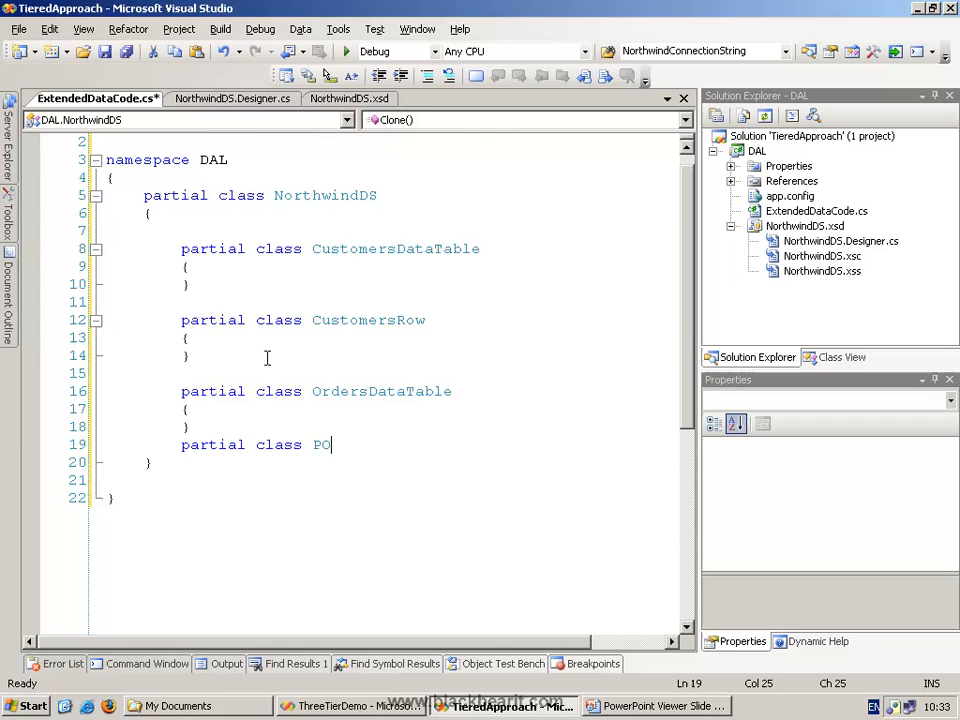
text(rdersRow)
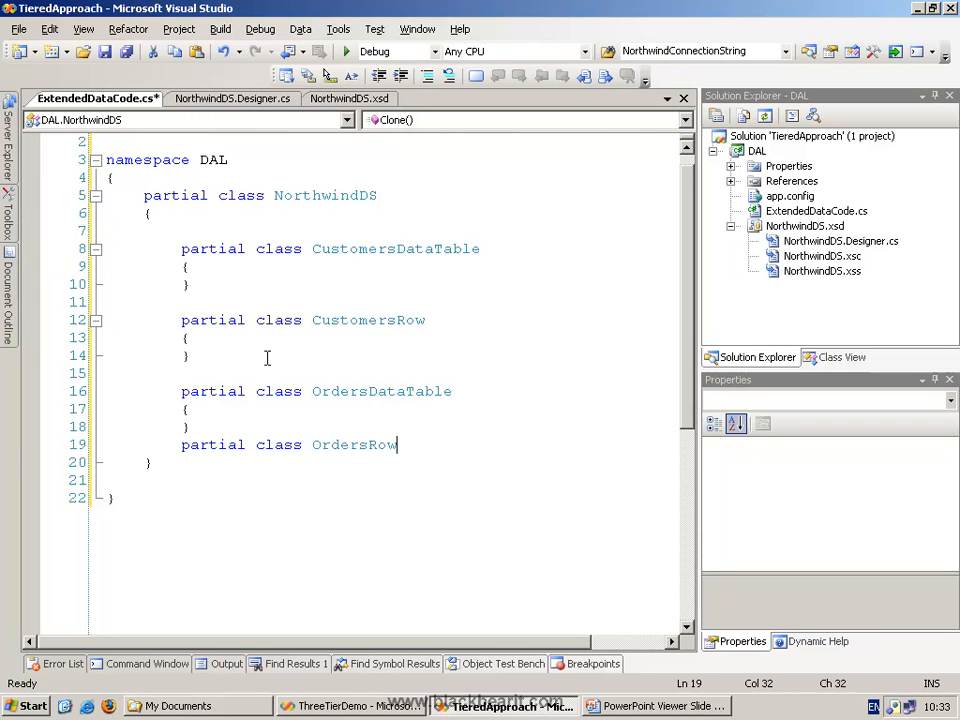
key(enter)
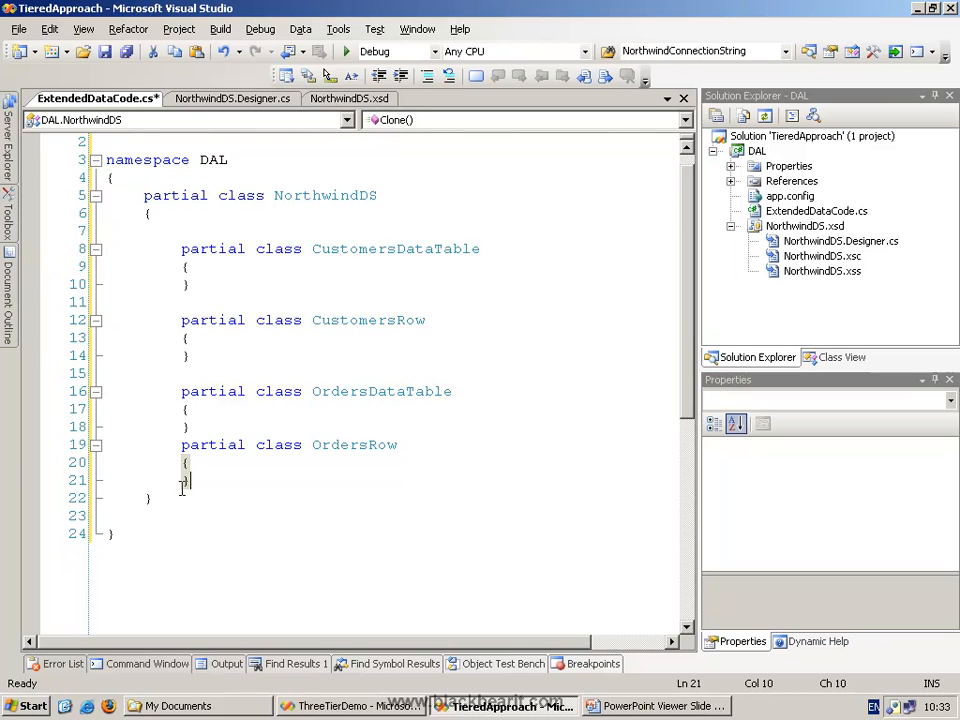
click(95, 160)
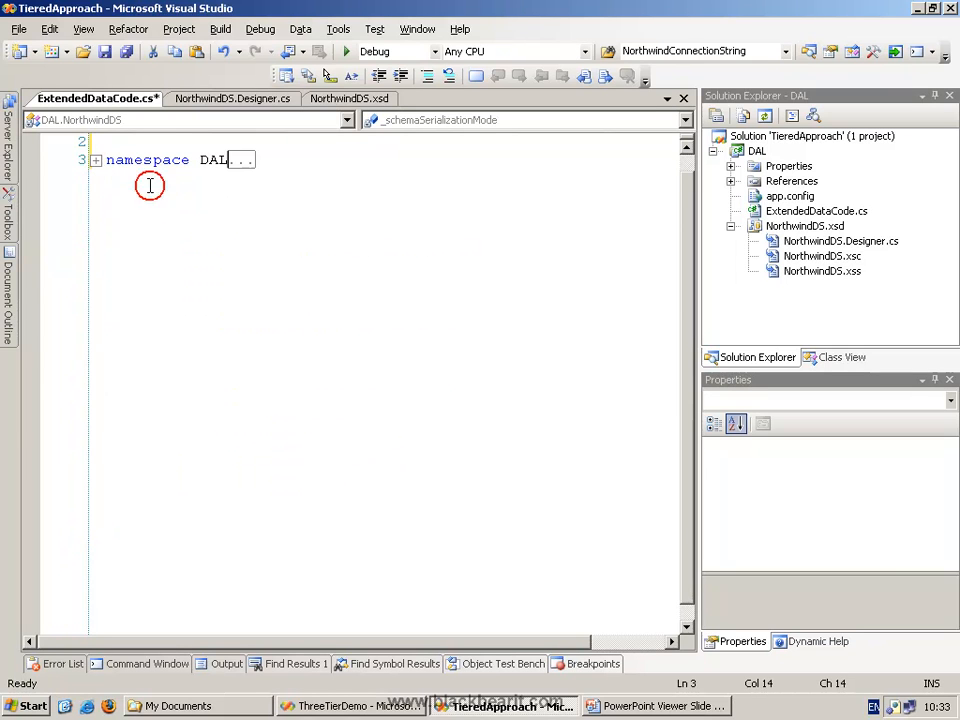
Add a DAL.NorthwindDSTableAdapters namespace, checking the adapter code in NorthwindDS.Designer.cs
text(namespace DAL.)
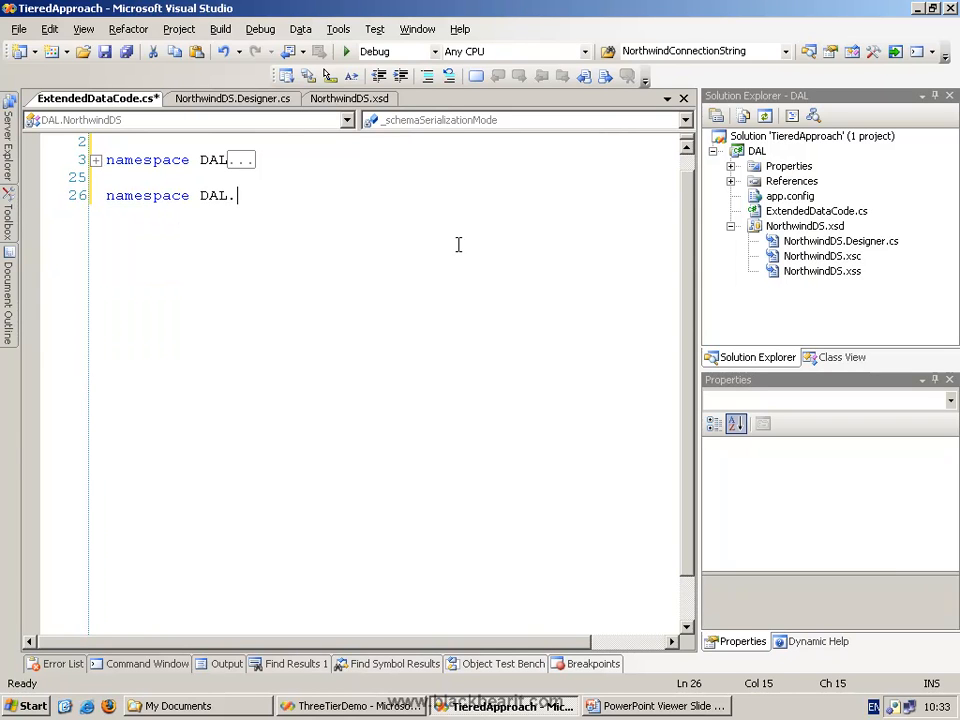
text(North)
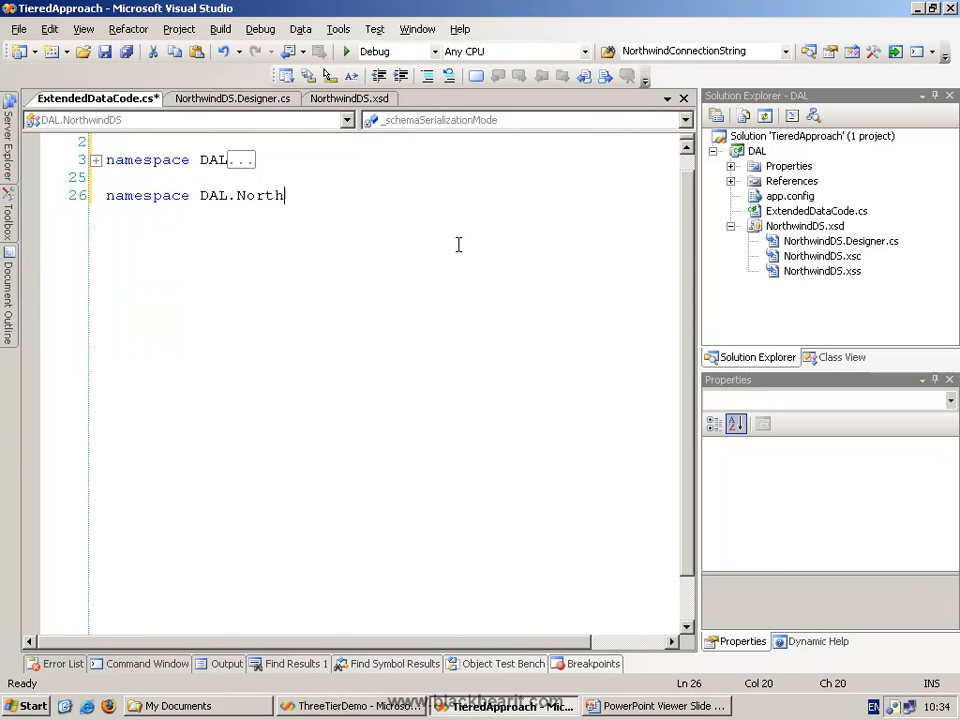
text(windDS)
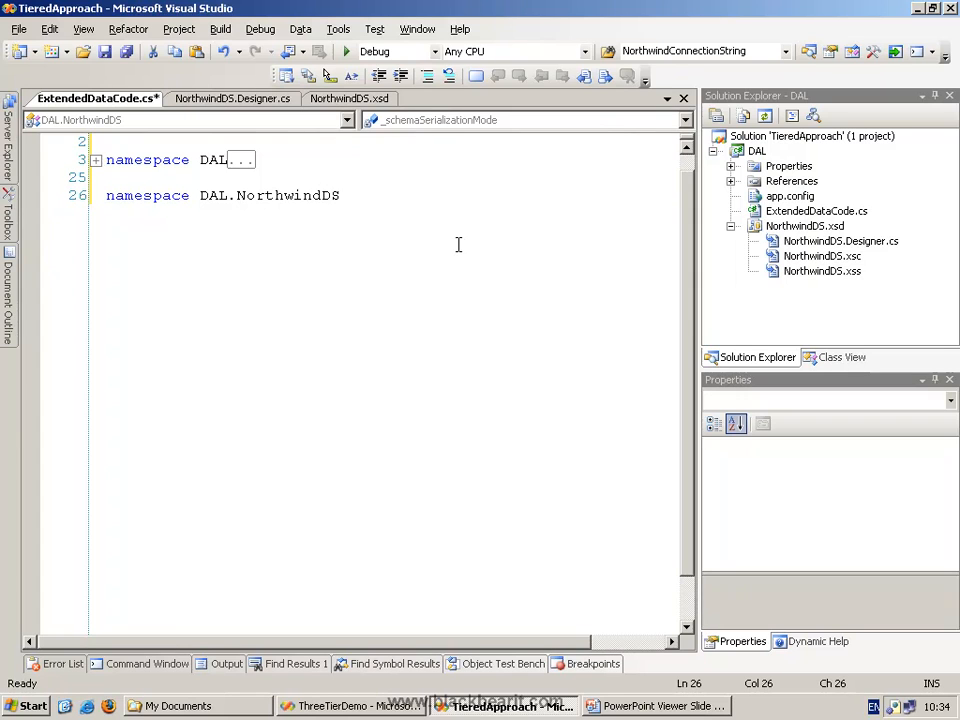
text(TableAdapters)
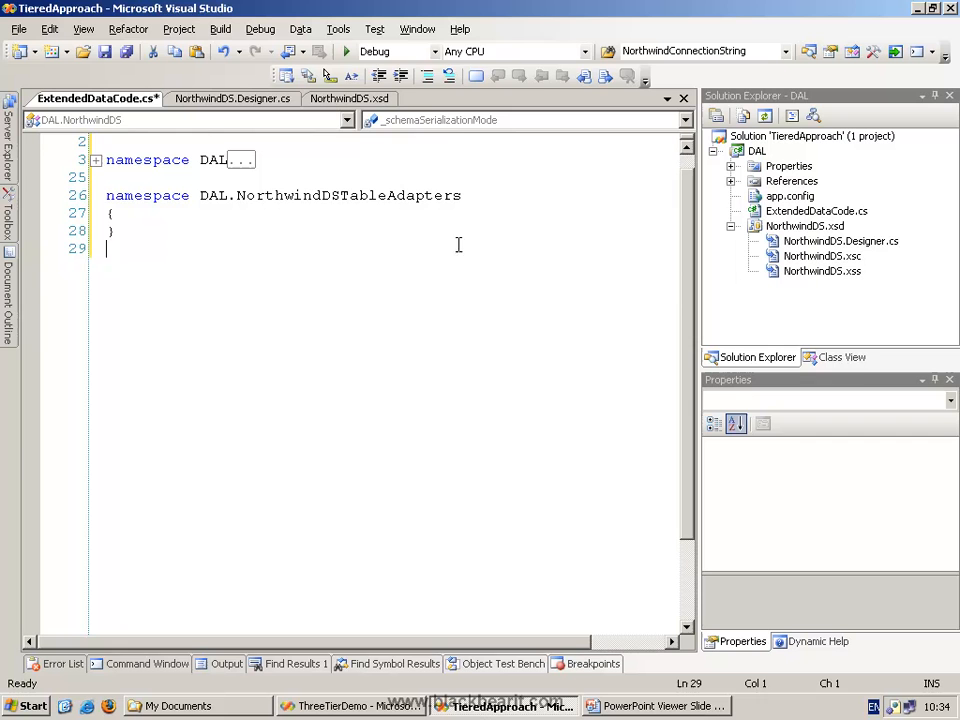
click(232, 98)
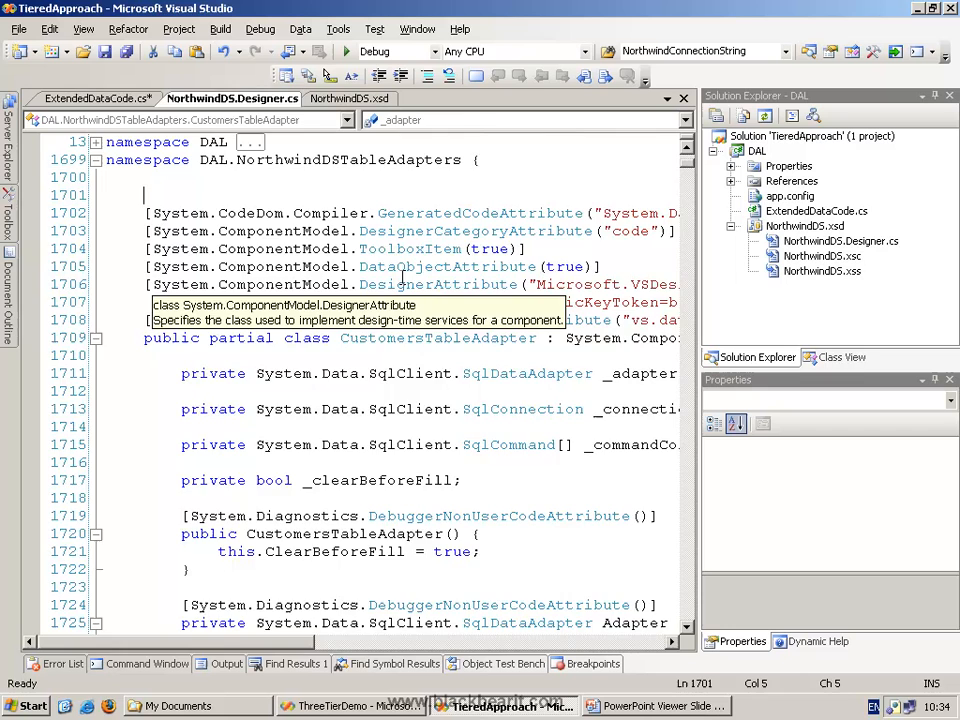
click(93, 98)
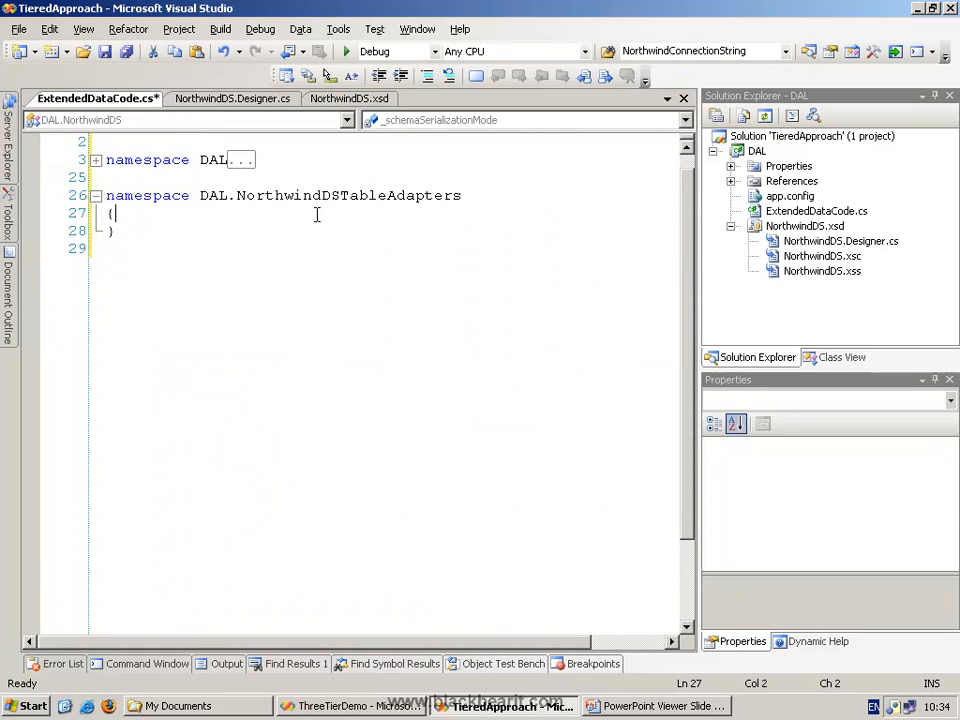
Declare an empty partial class CustomersTableAdapter in that namespace and save the file
text(partial)
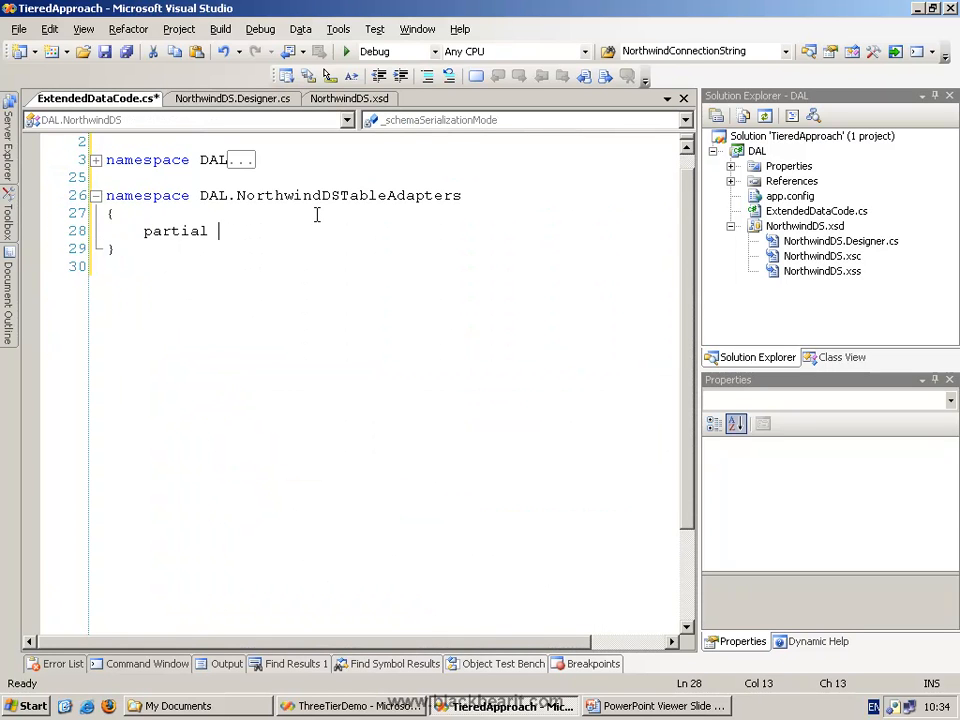
text(class Custo)
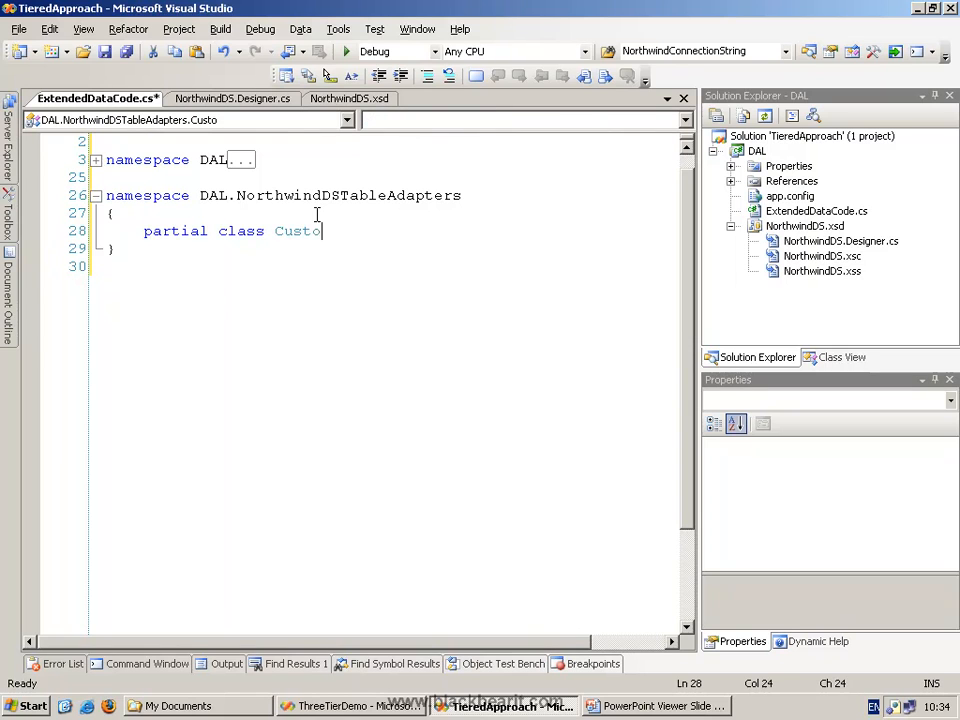
text(mersTableAdapter)
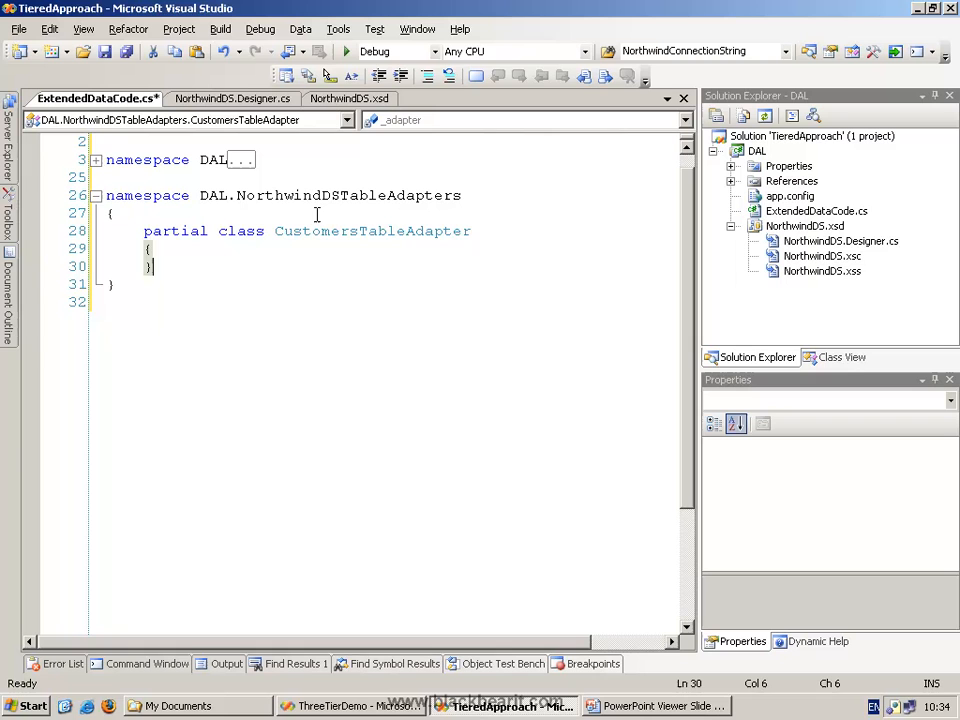
text(partial cla)
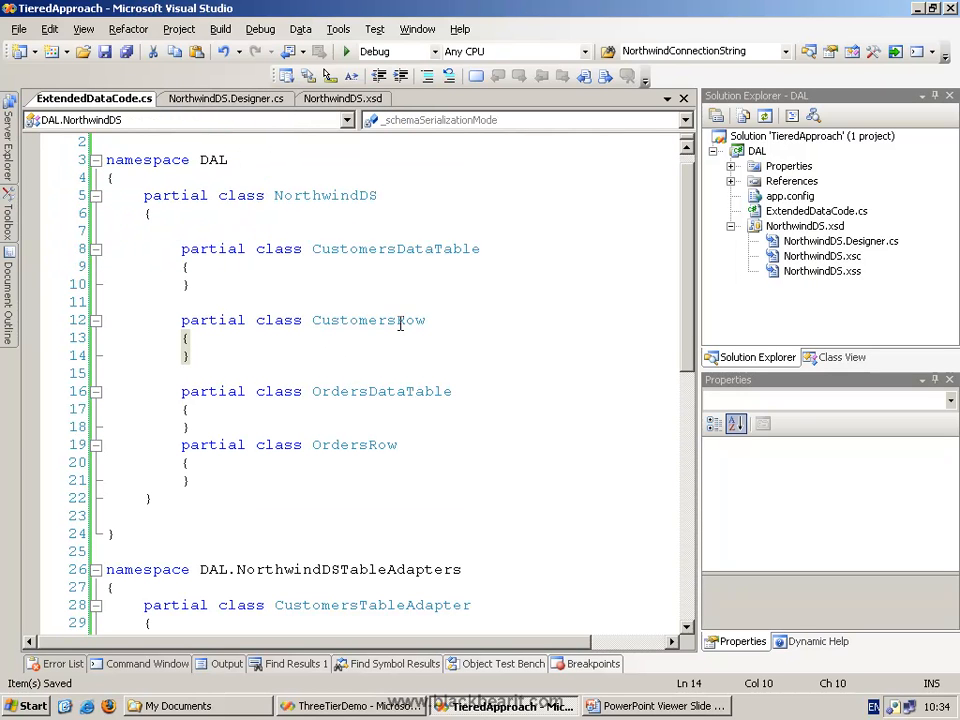
Write public OrdersDataTable GetOrders() in CustomersRow returning OrdersTableAdapter.GetDataByCustId(this.CustomerID)
double_click(368, 319)
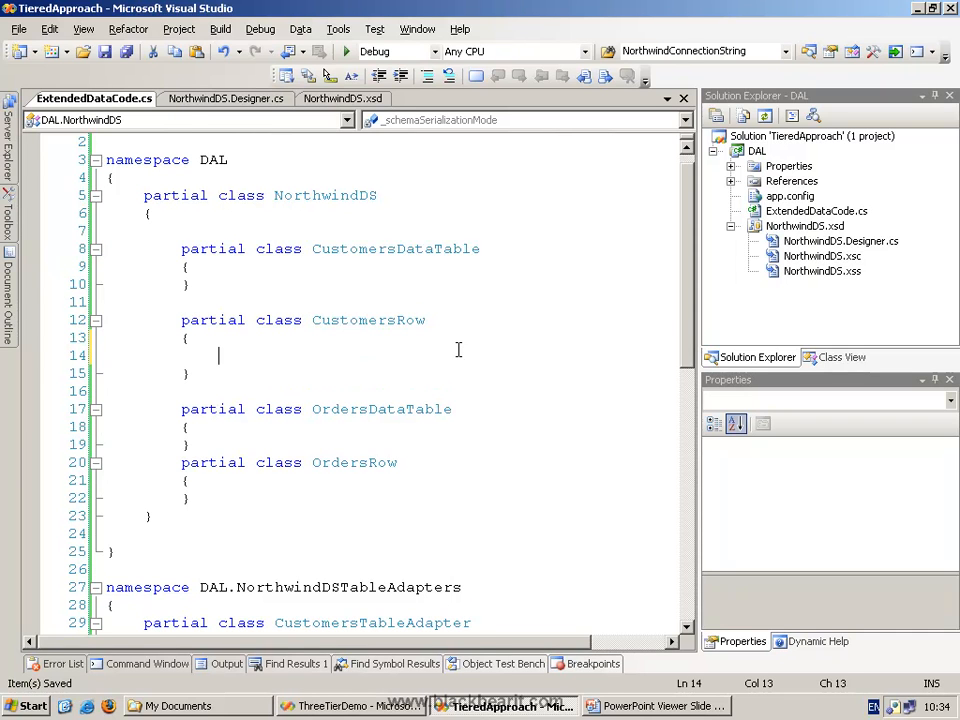
text(public)
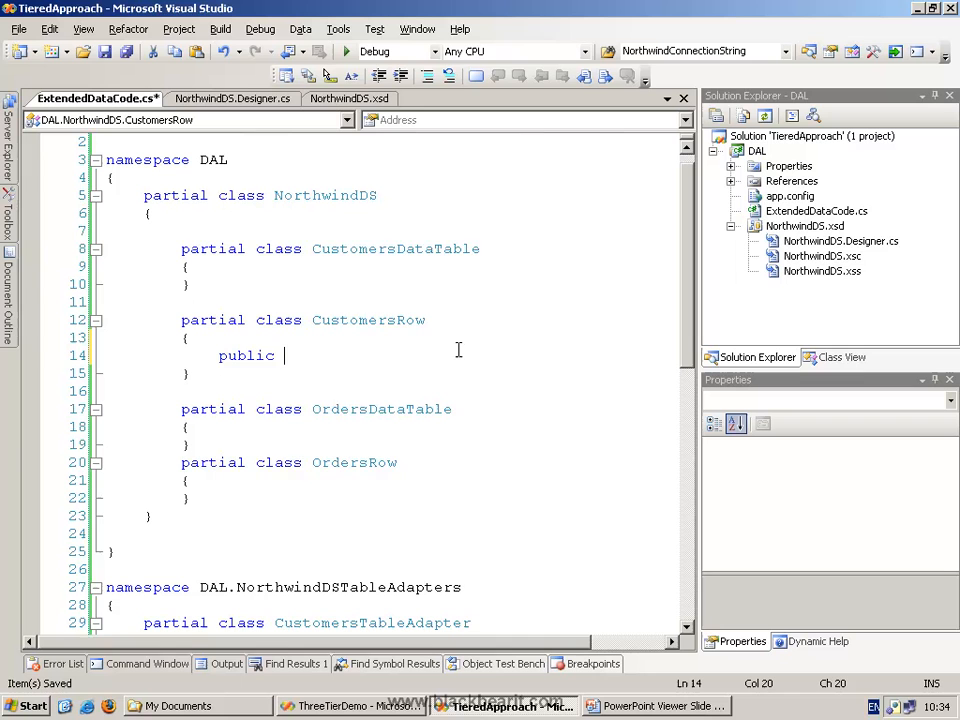
text(OrdersDataTable)
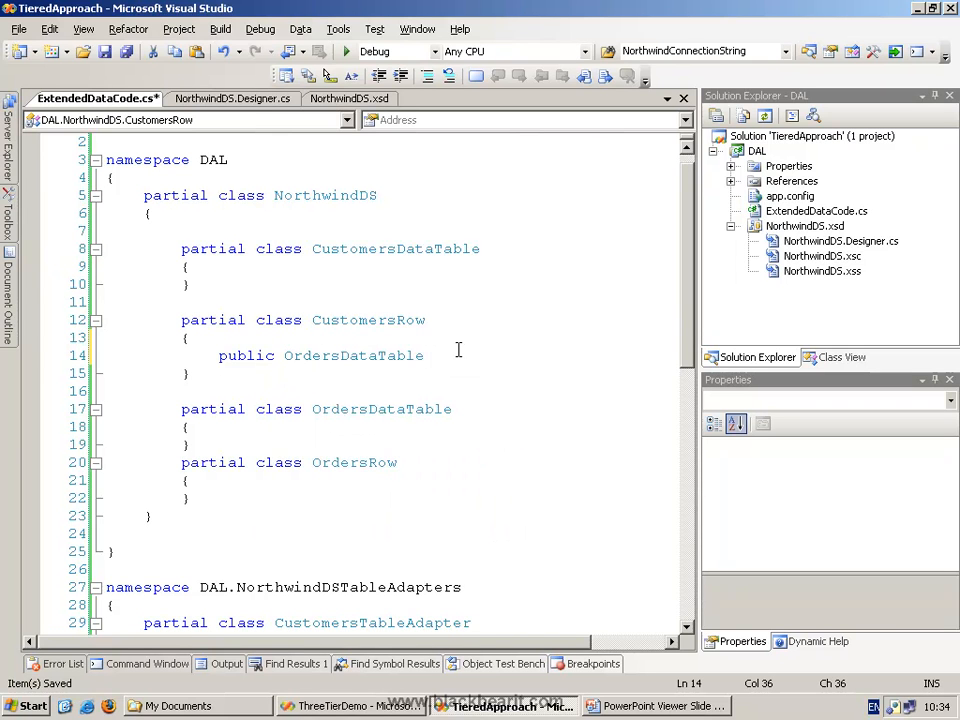
text(GetOrders)
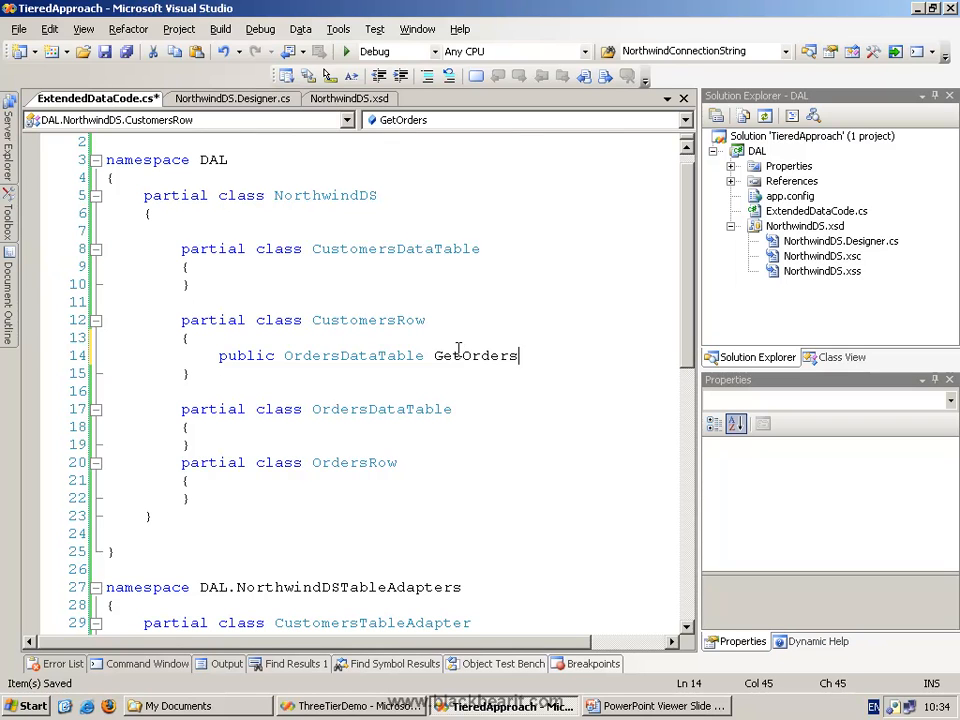
text(())
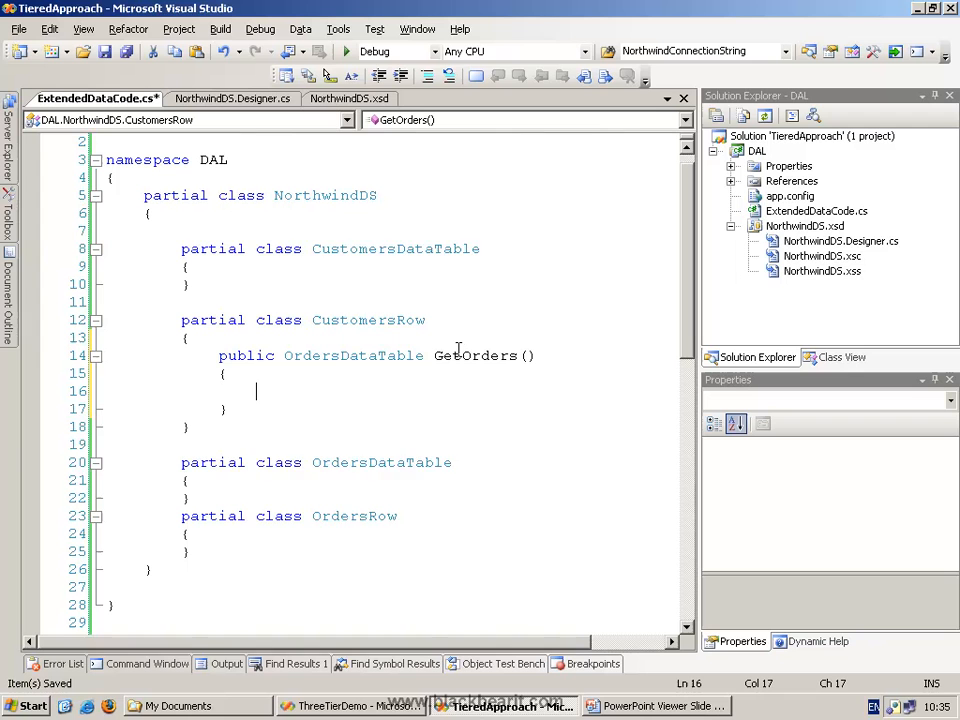
text(ord)
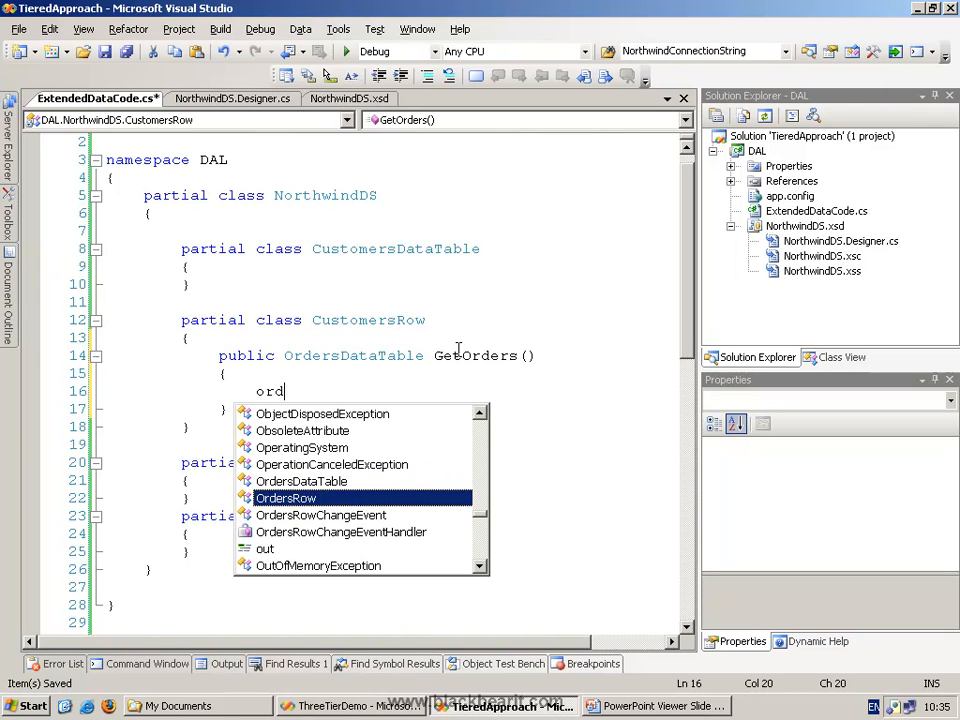
mouse_move(286, 497)
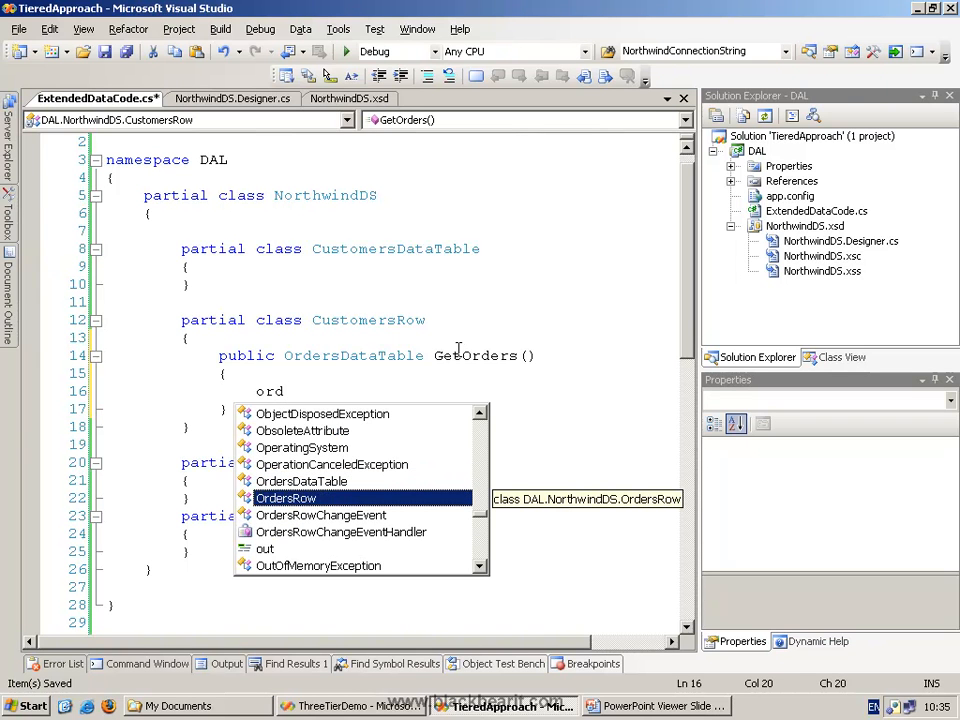
text(NorthwindDSTableAdapters.OrdersTableAdapter a)
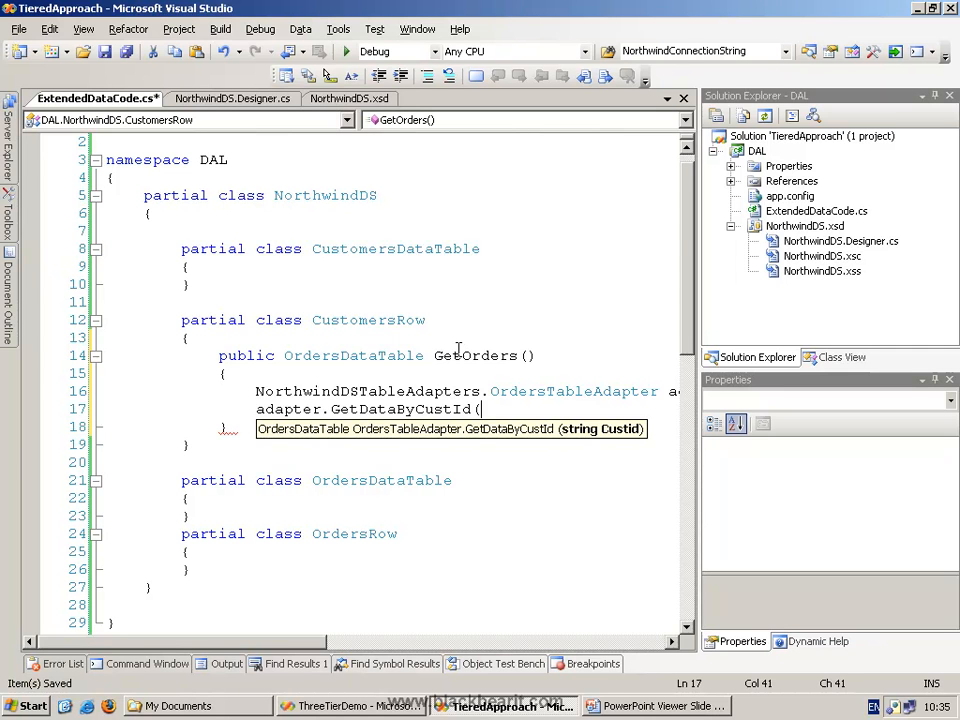
text(this.customerID);)
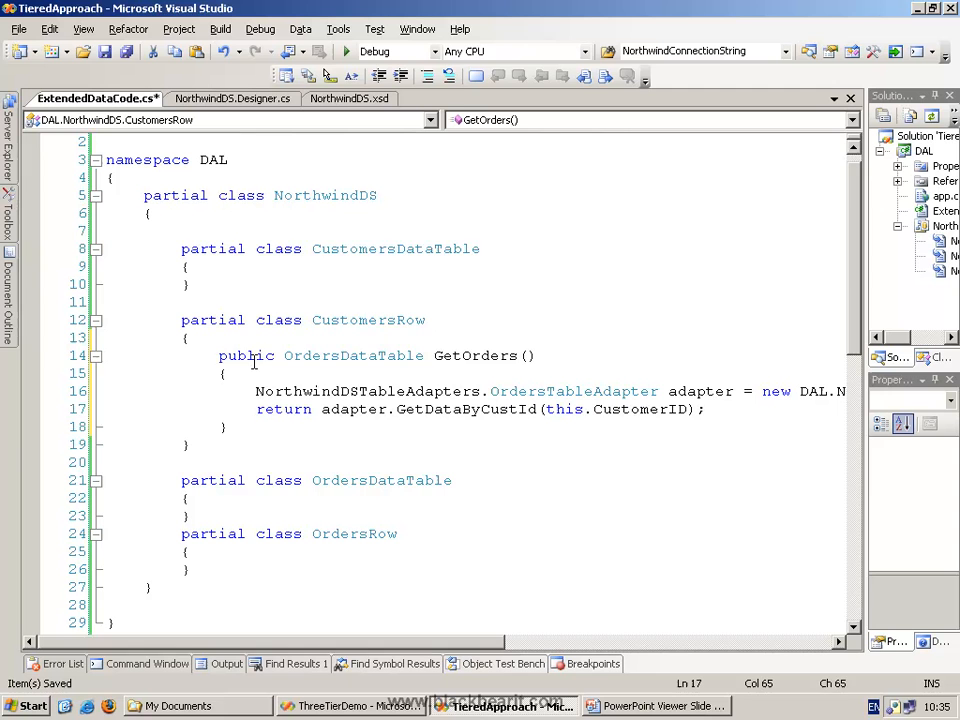
click(475, 355)
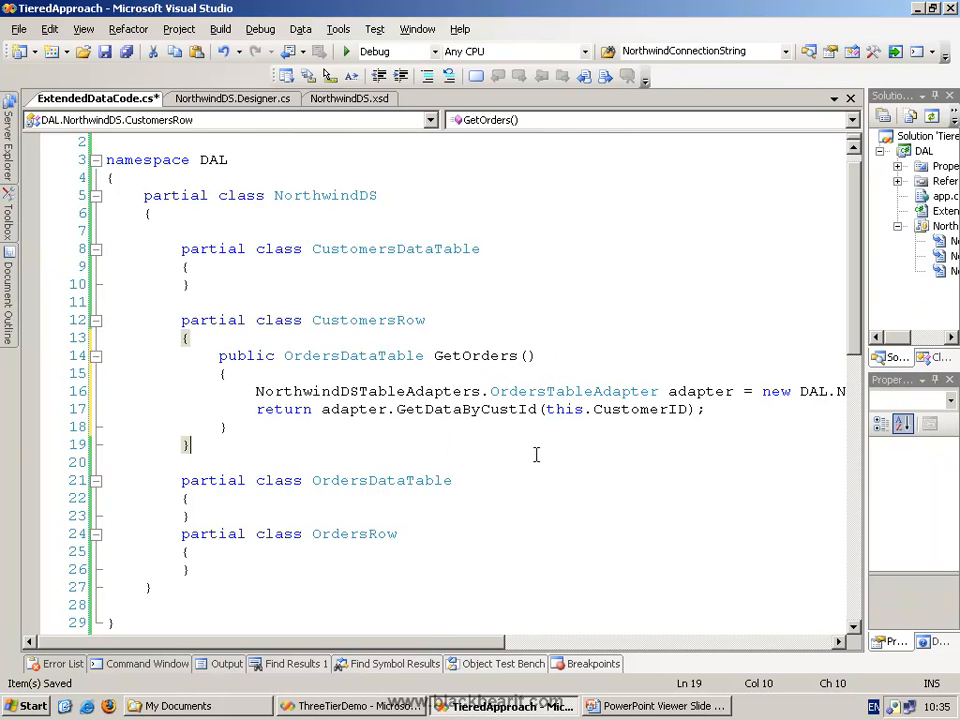
Build the DAL project into DAL.dll with 0 errors and 0 warnings
scroll(down, 3)
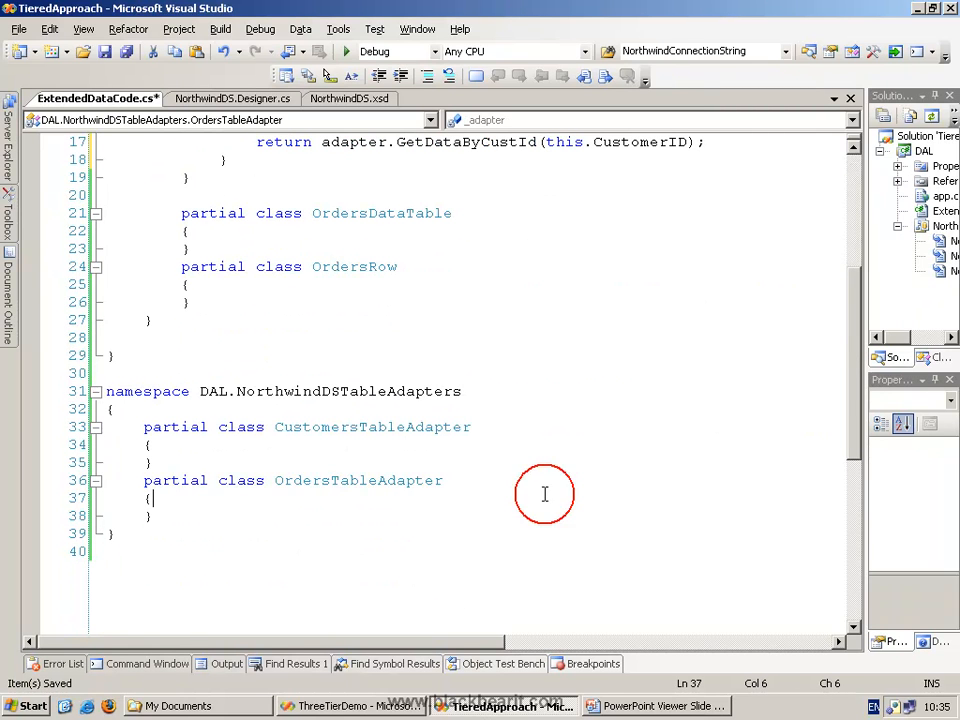
scroll(up, 3)
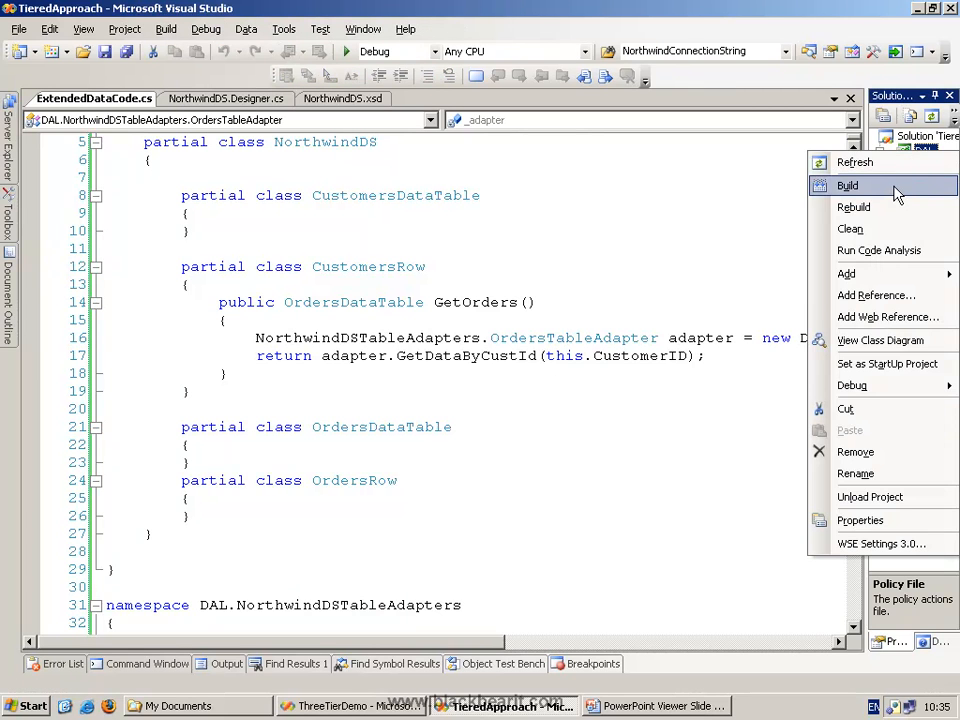
click(847, 185)
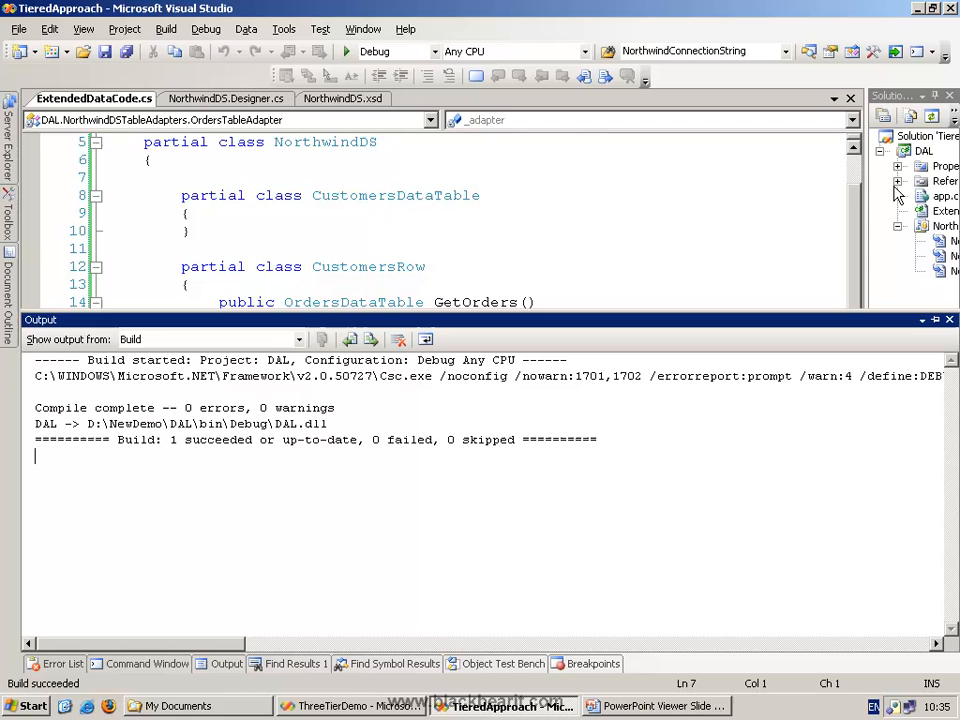